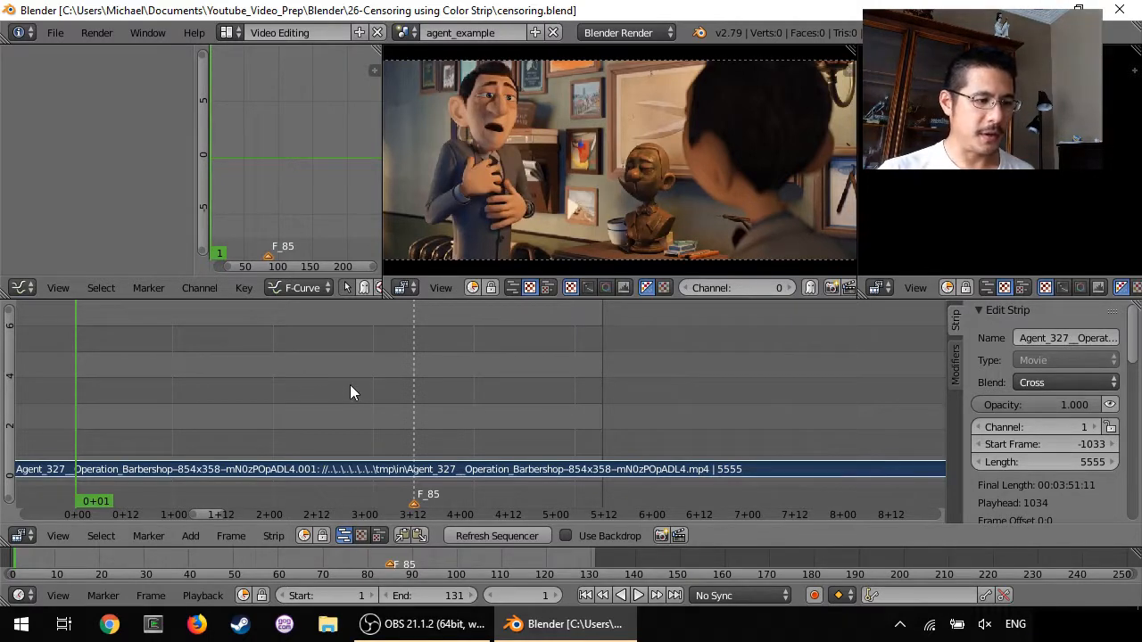
mouse_move(100, 393)
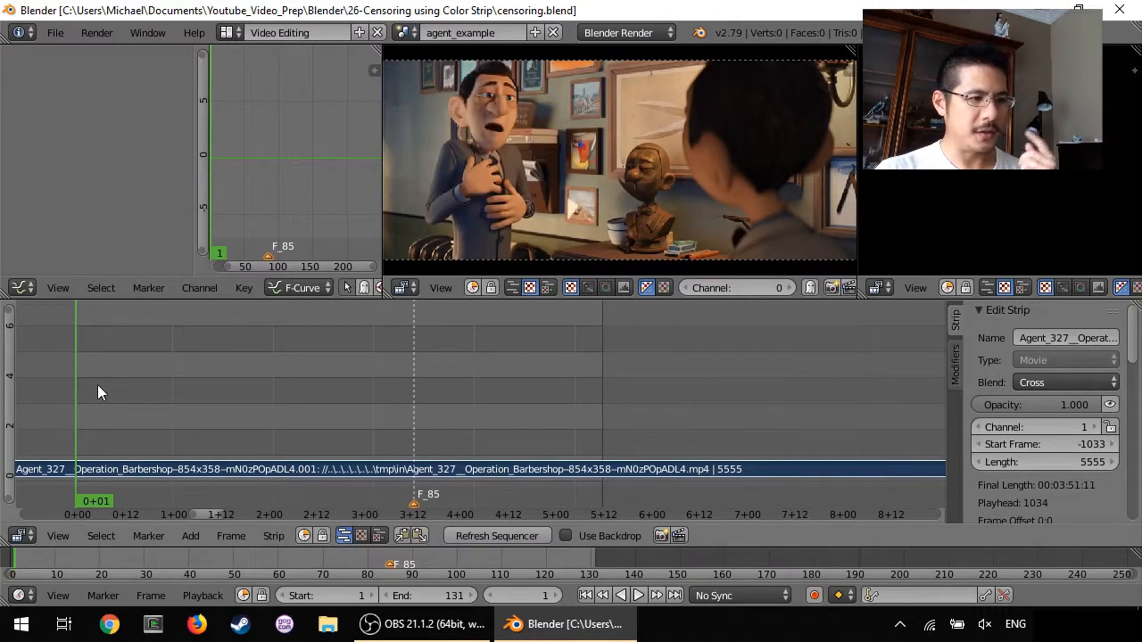
mouse_move(496, 189)
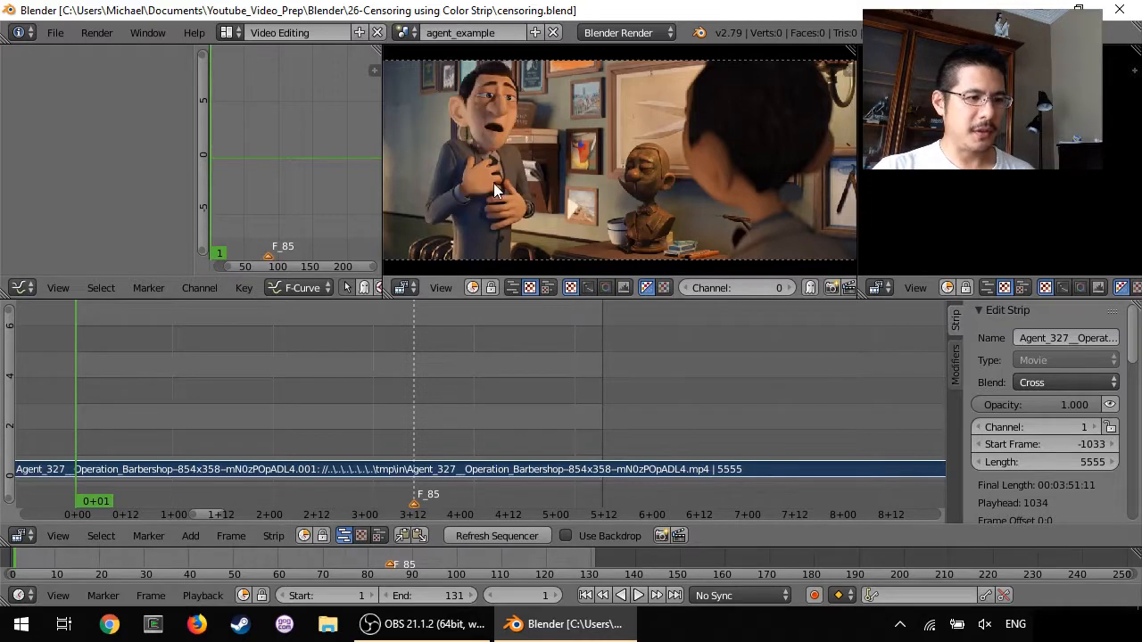
mouse_move(606, 253)
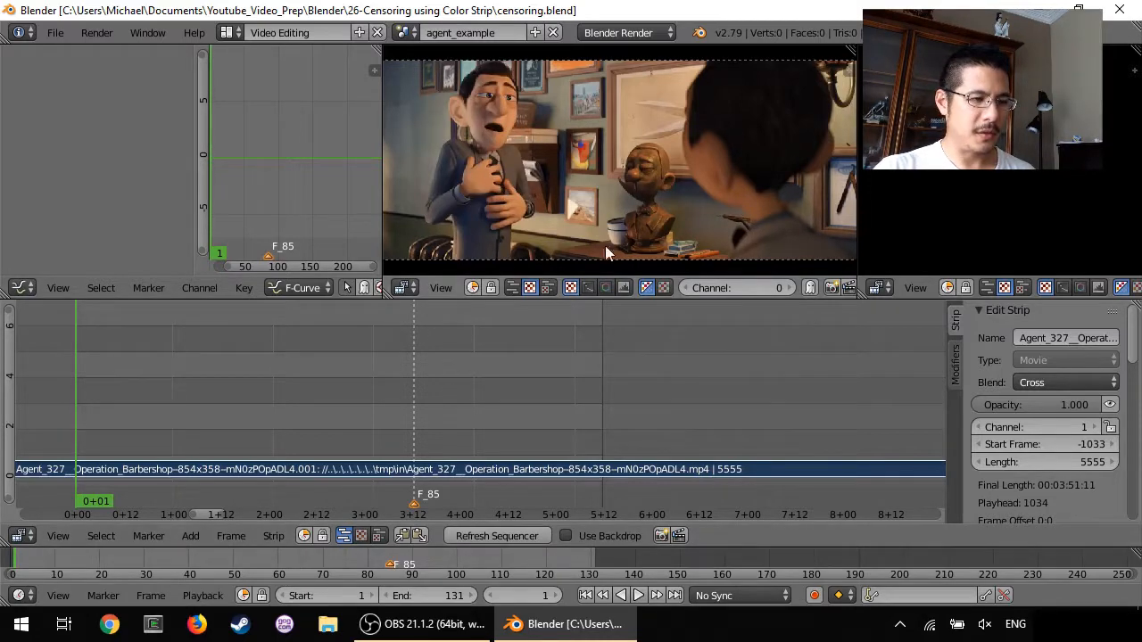
mouse_move(651, 247)
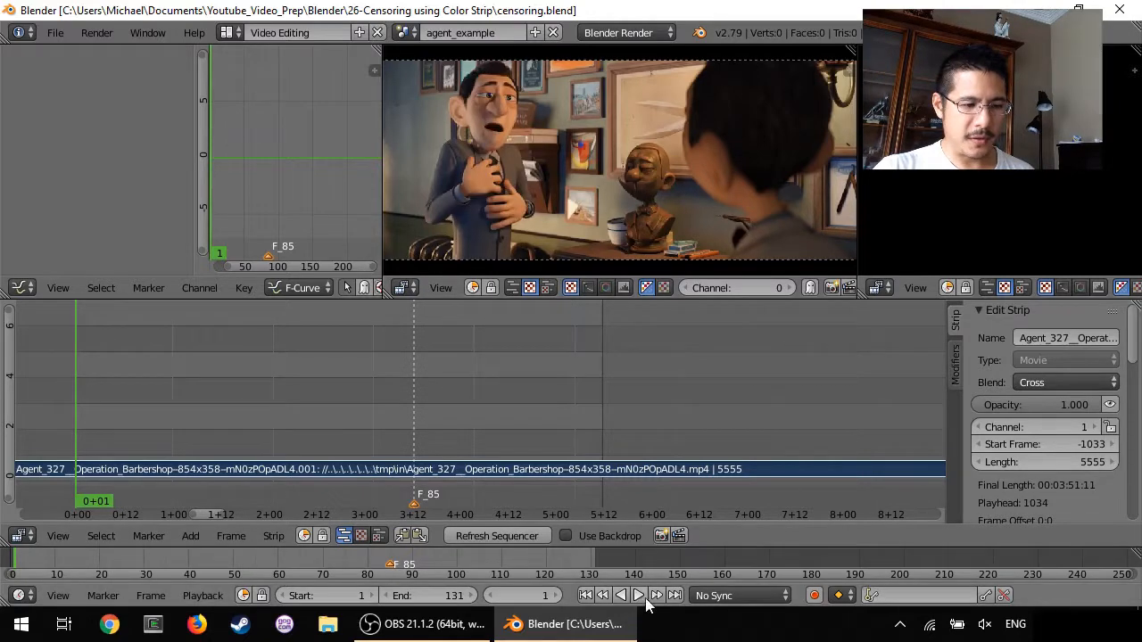
- Play the clip from the start and stop around frame 83 on the man in the bow tie
click(639, 596)
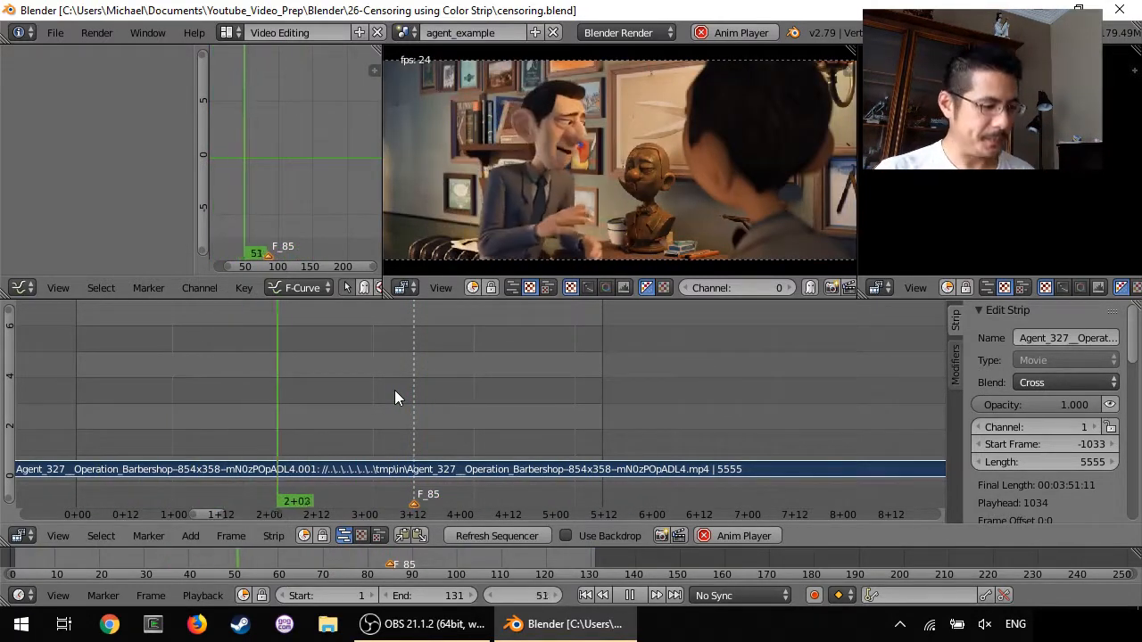
click(585, 596)
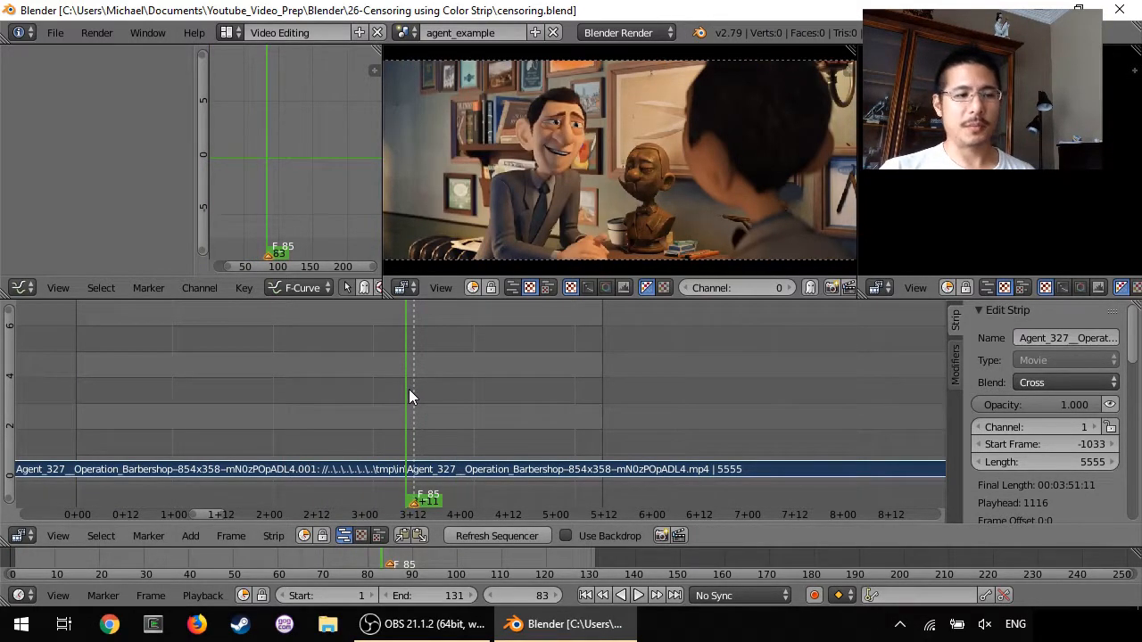
mouse_move(425, 421)
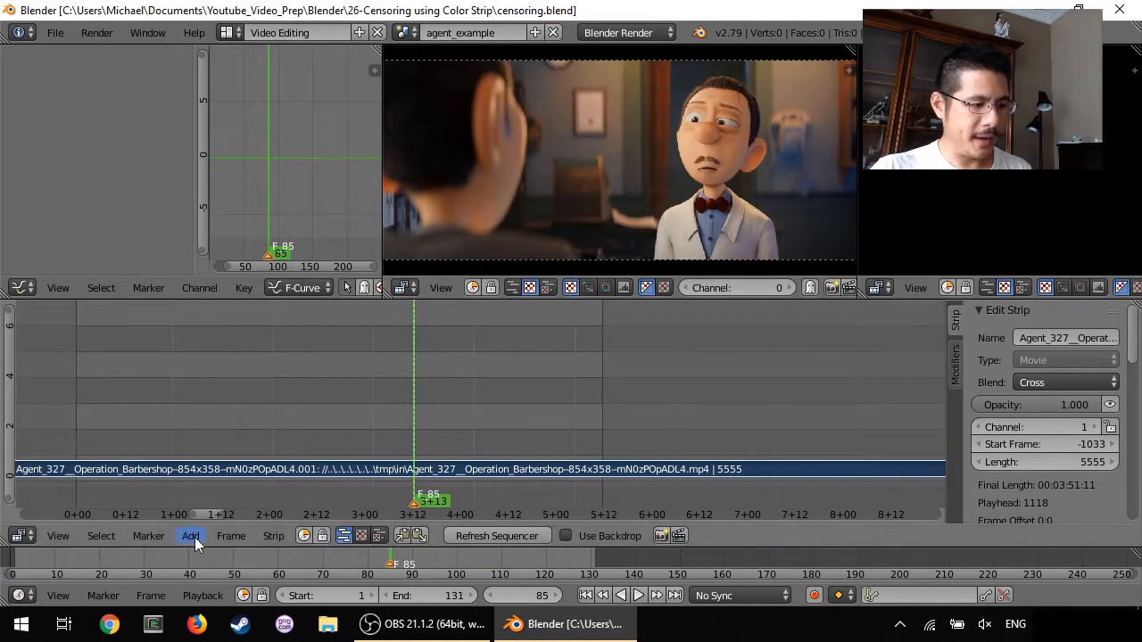
- Add a Color effect strip above the clip at frame 85 with Blend set to Over Drop
click(189, 536)
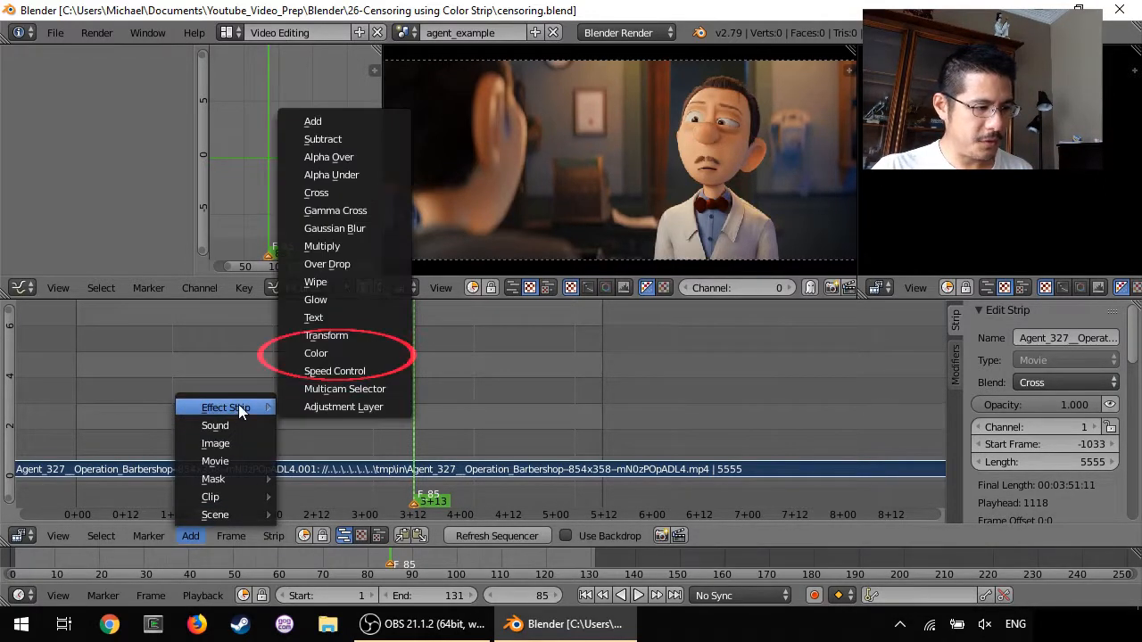
click(316, 353)
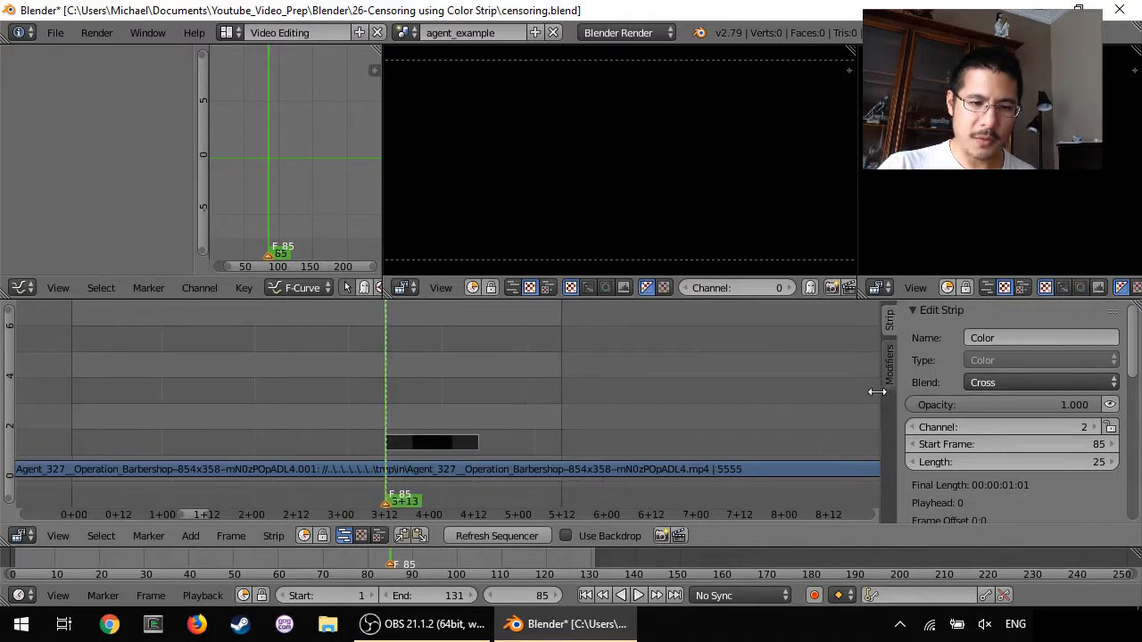
click(1035, 381)
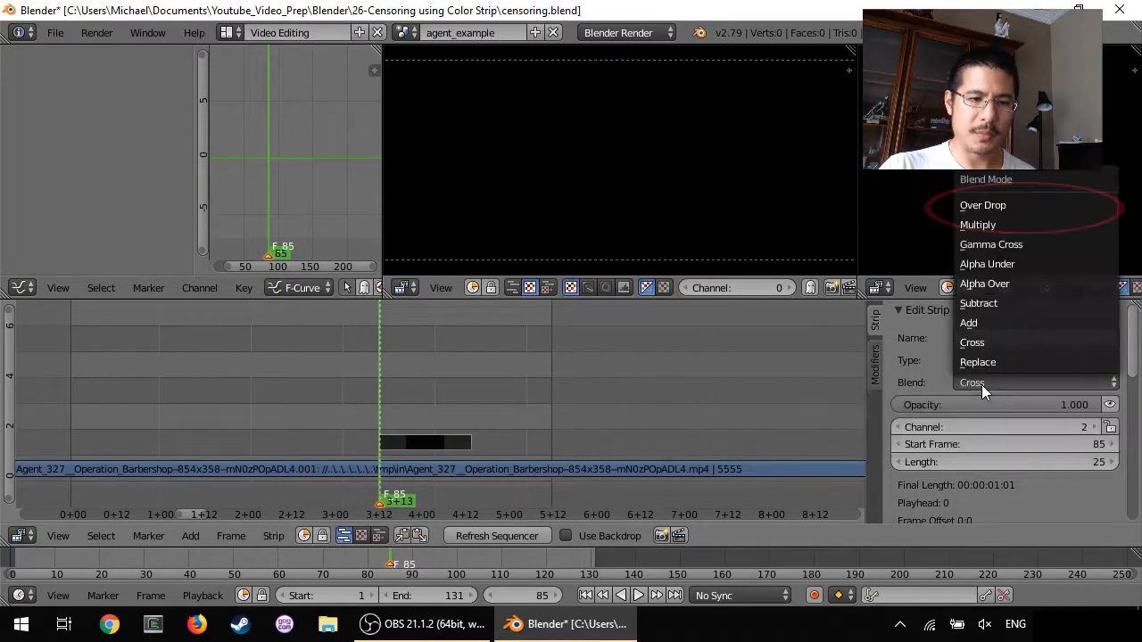
click(982, 203)
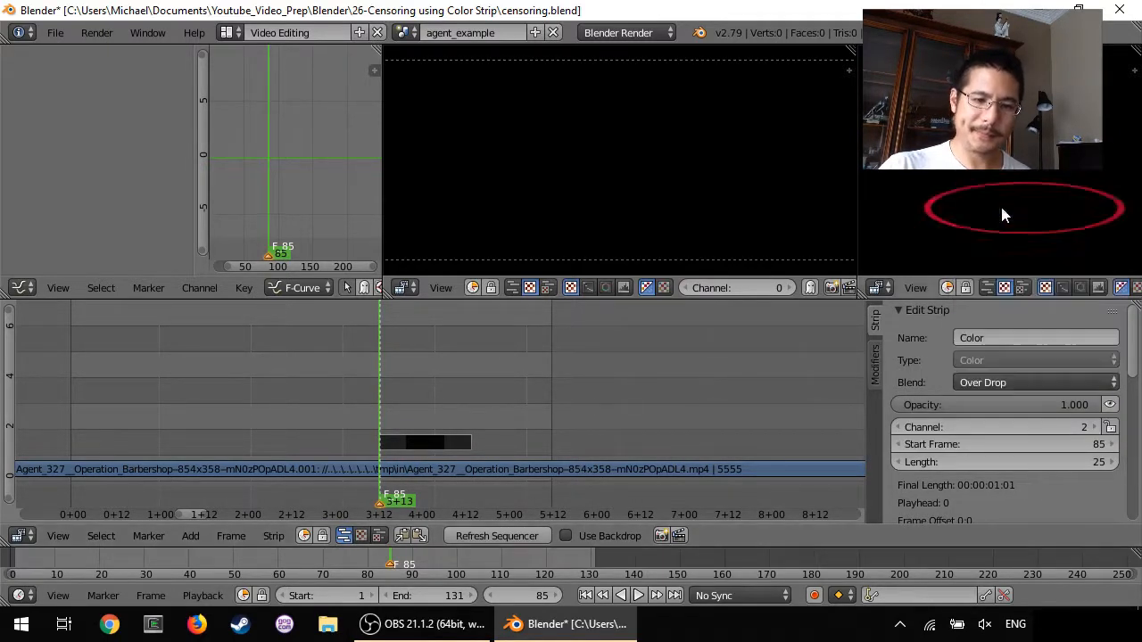
- Enable Image Offset and Image Crop on the colour strip and shift X offset to 33 so the clip peeks out
scroll(down, 3)
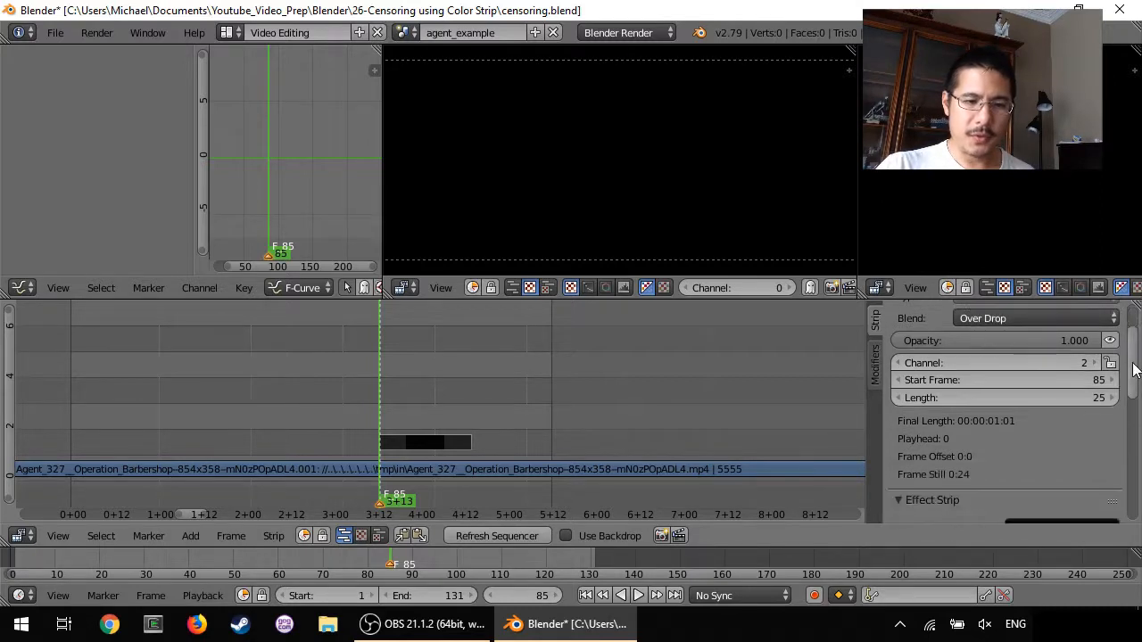
scroll(down, 3)
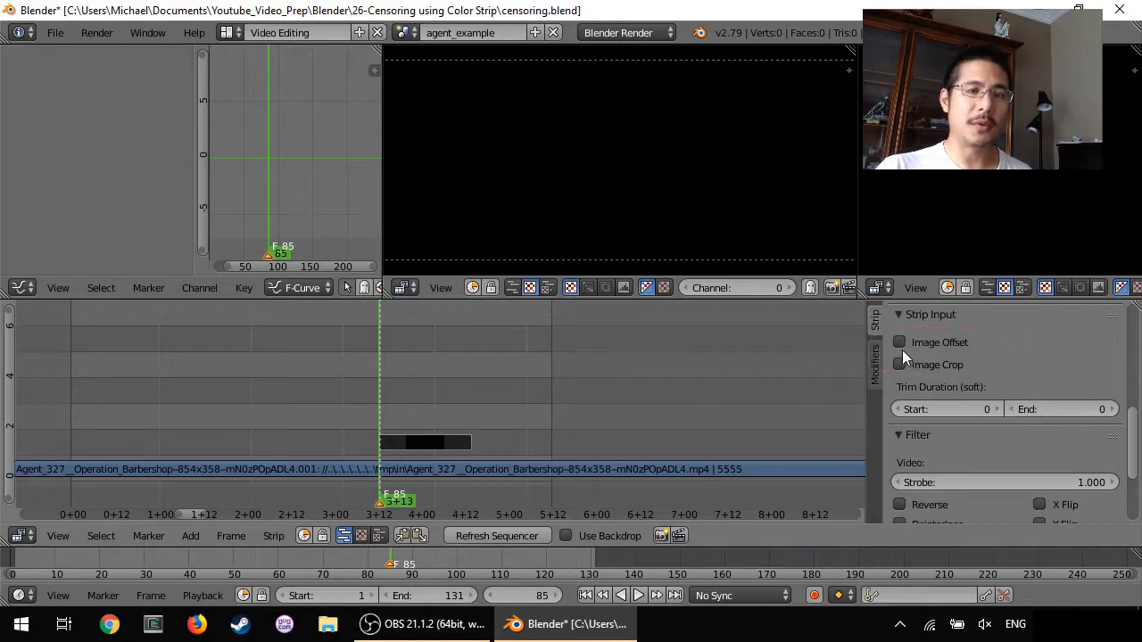
click(899, 342)
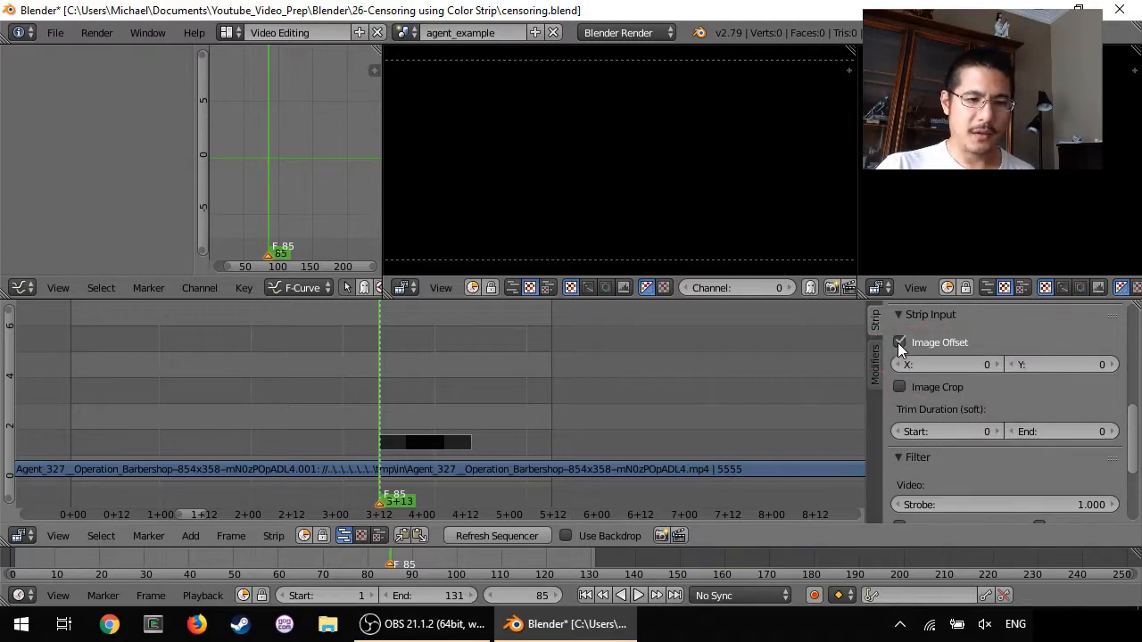
click(899, 386)
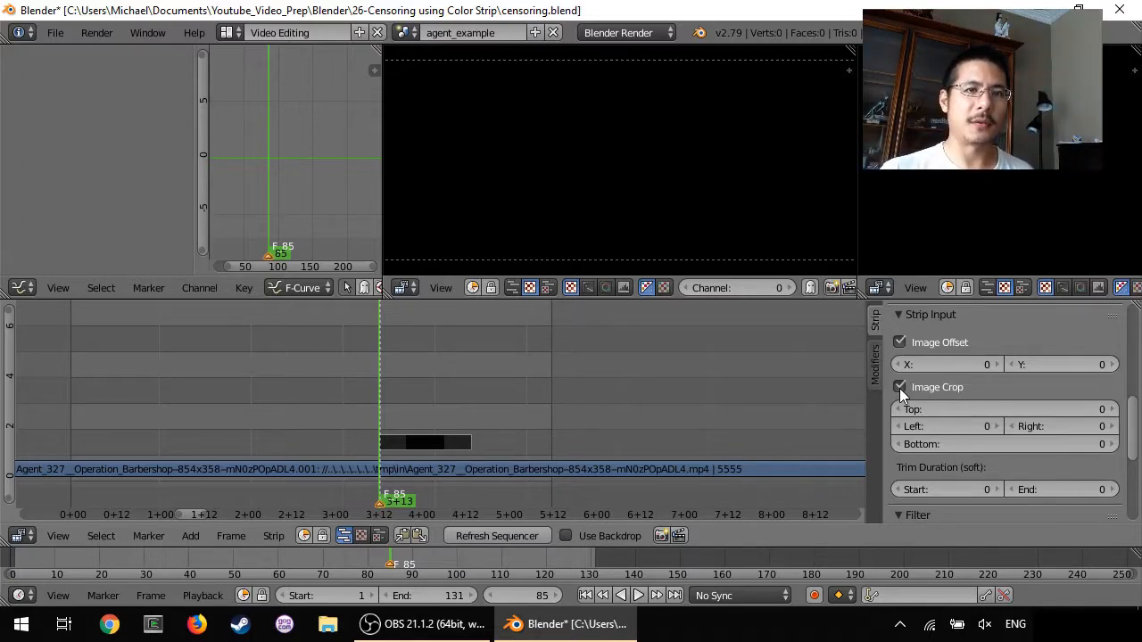
mouse_move(921, 389)
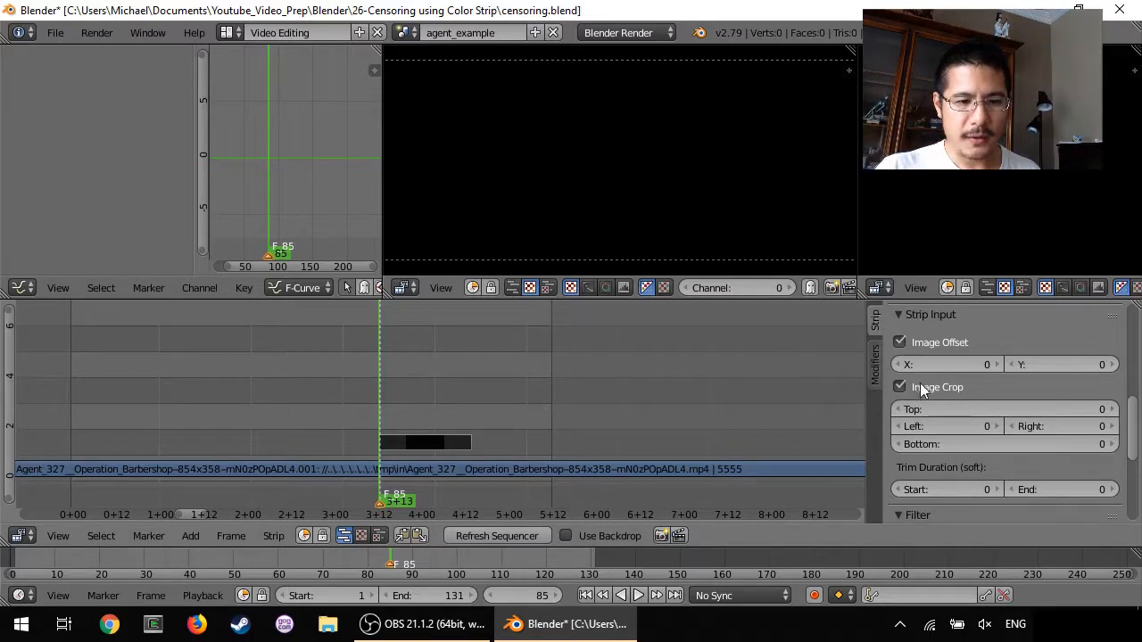
text(33)
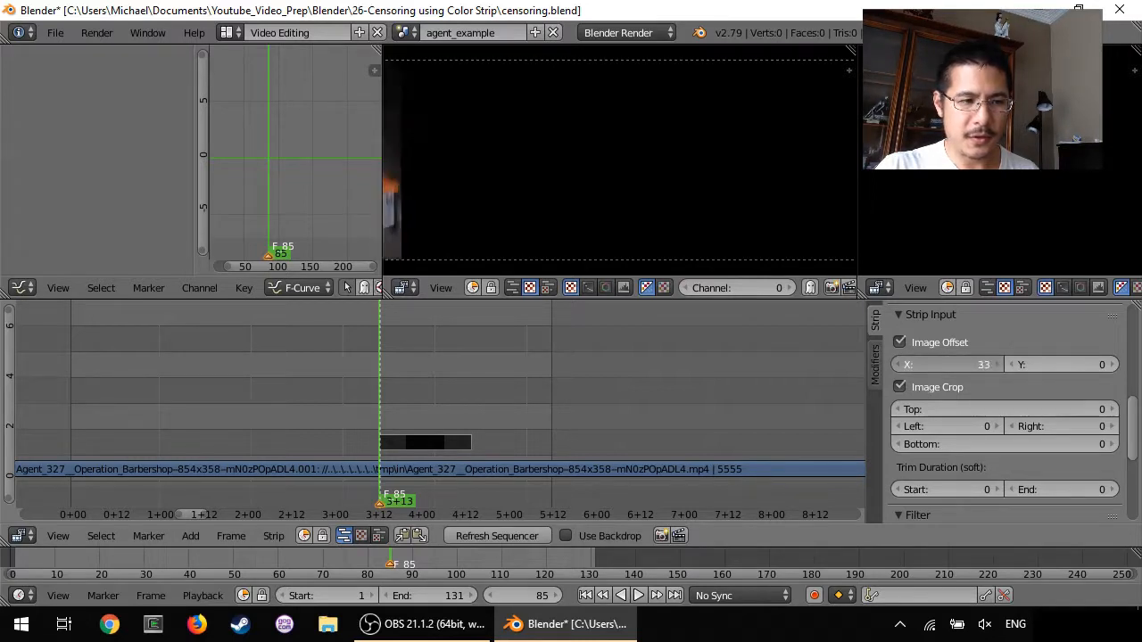
drag(946, 364, 1007, 364)
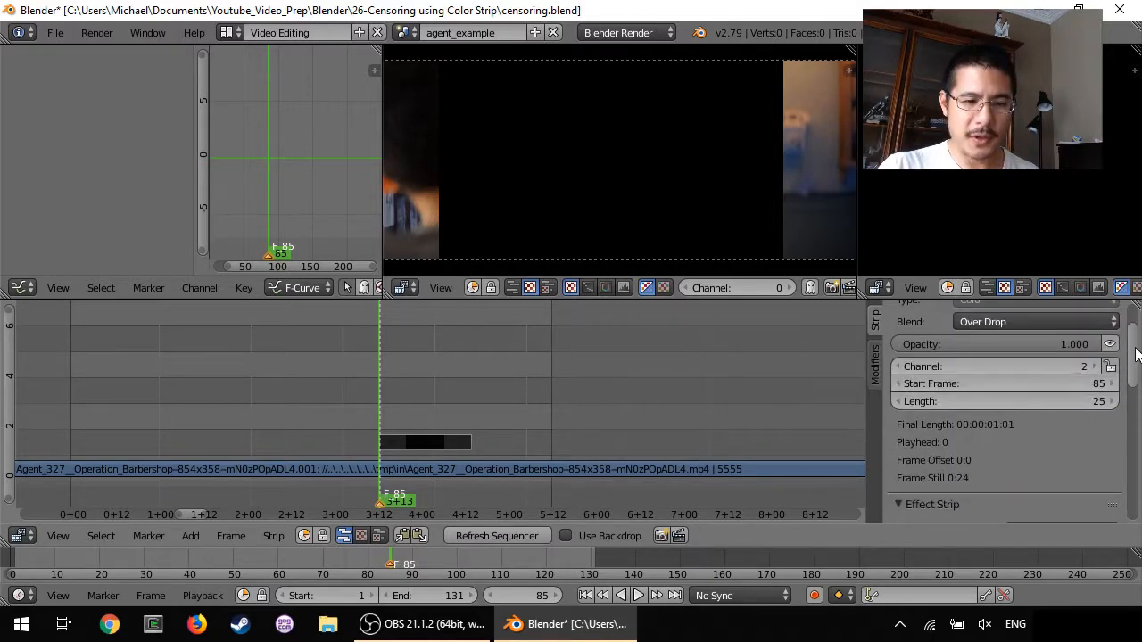
- Lower the colour strip's opacity temporarily to see the man's face beneath it
scroll(up, 3)
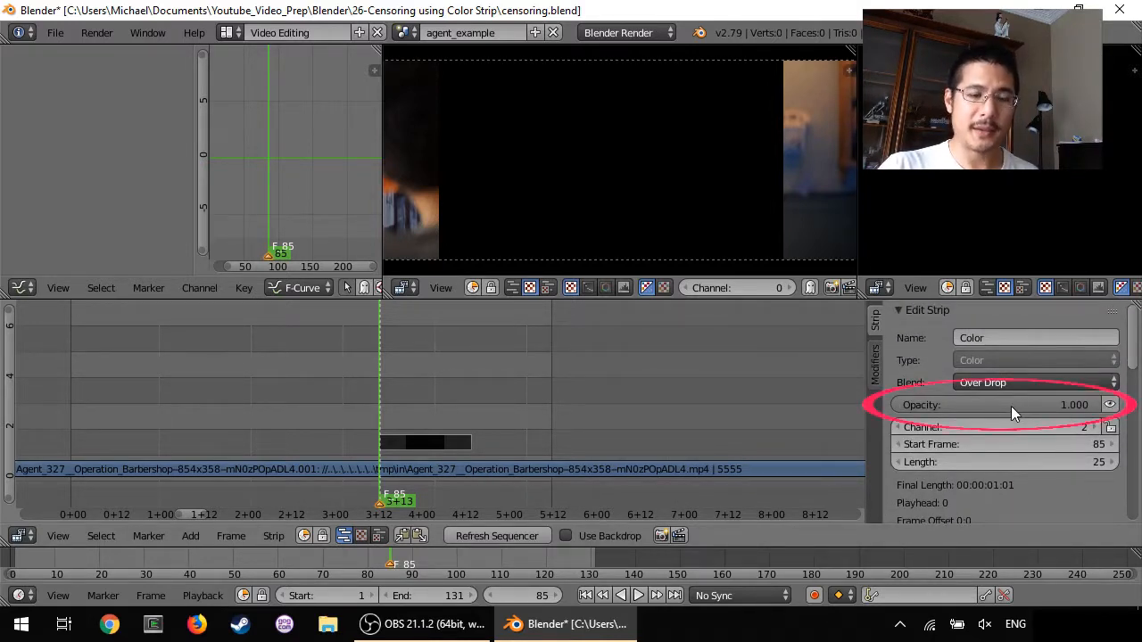
drag(1035, 403, 1003, 403)
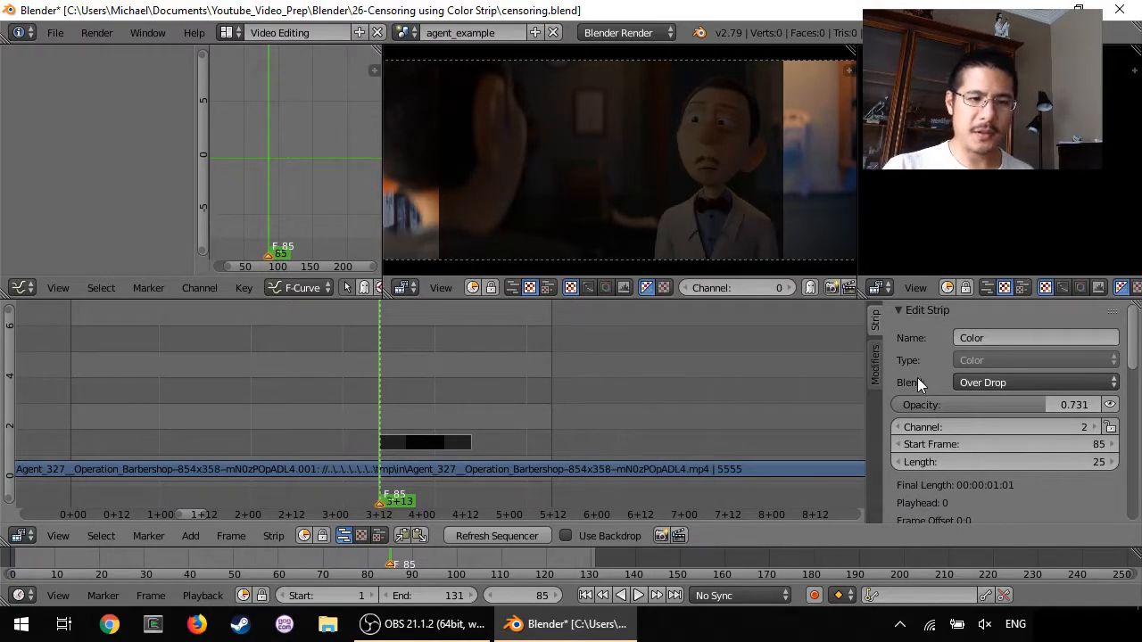
scroll(down, 3)
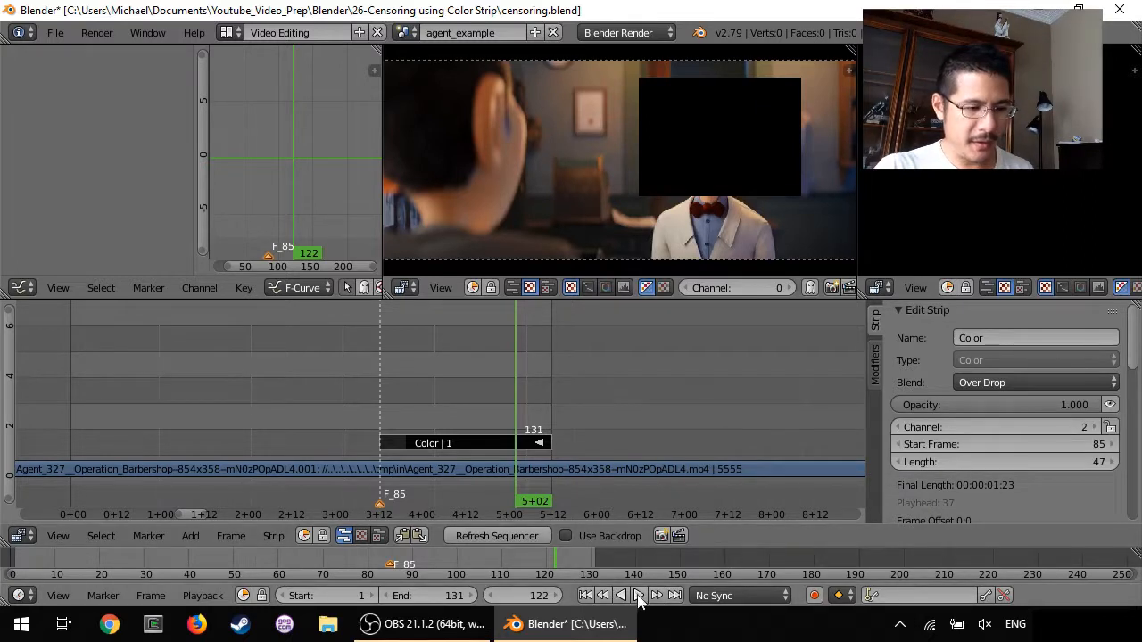
click(639, 595)
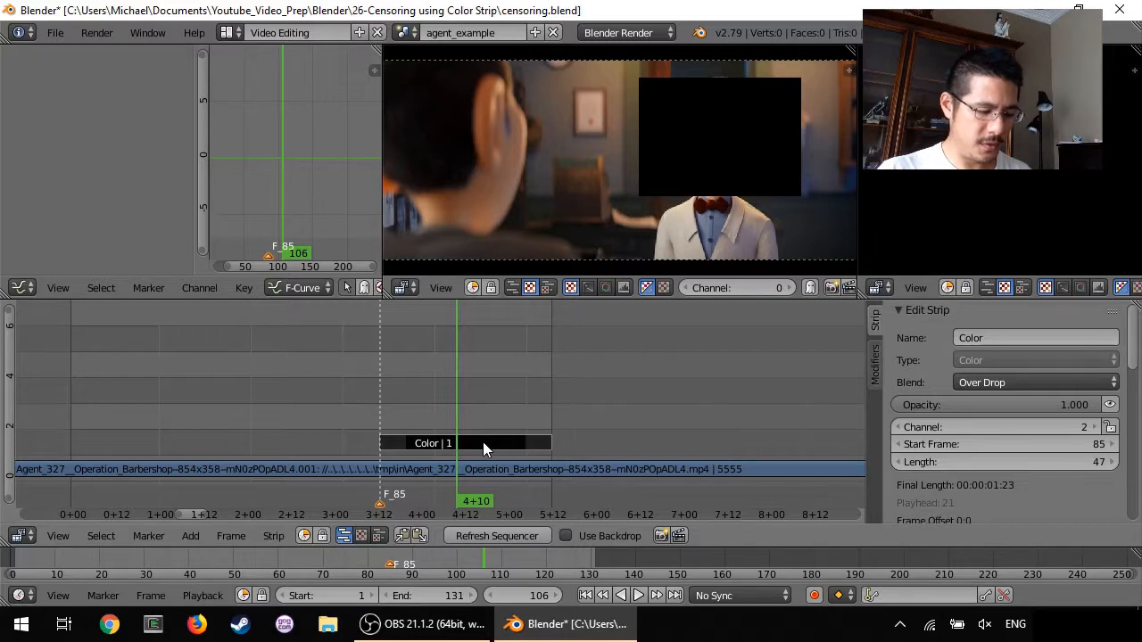
mouse_move(478, 449)
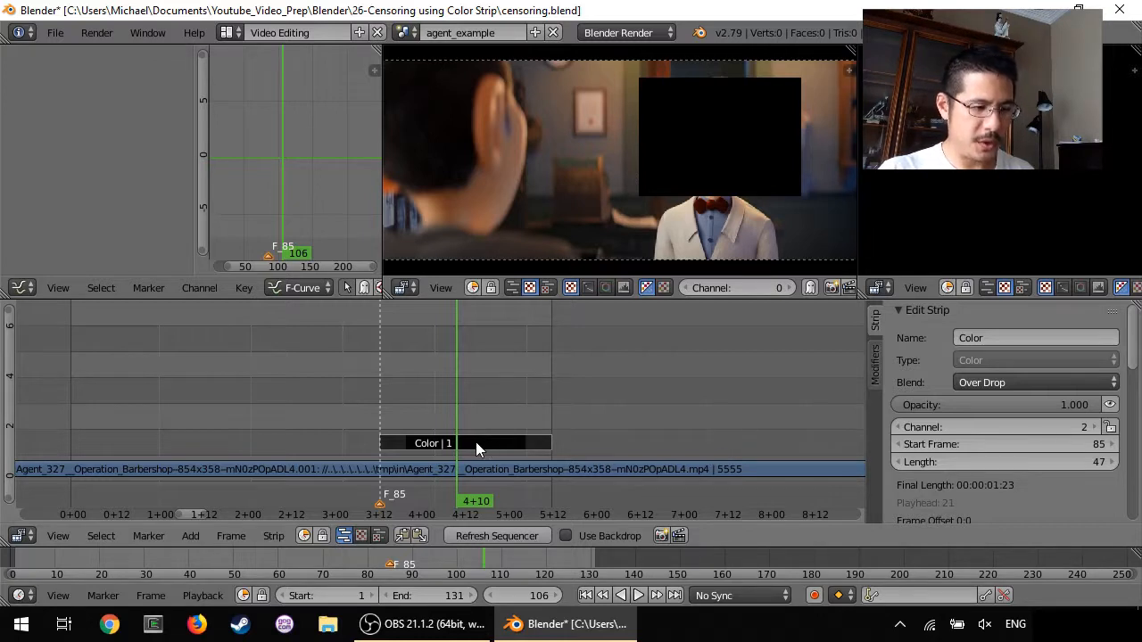
drag(489, 443, 478, 391)
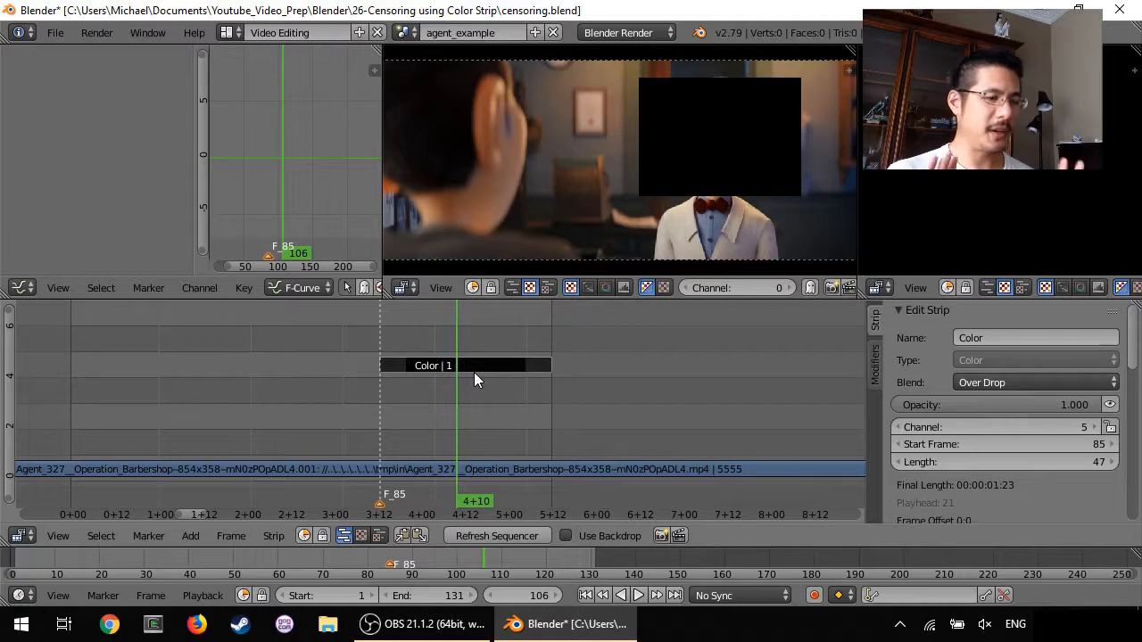
mouse_move(480, 407)
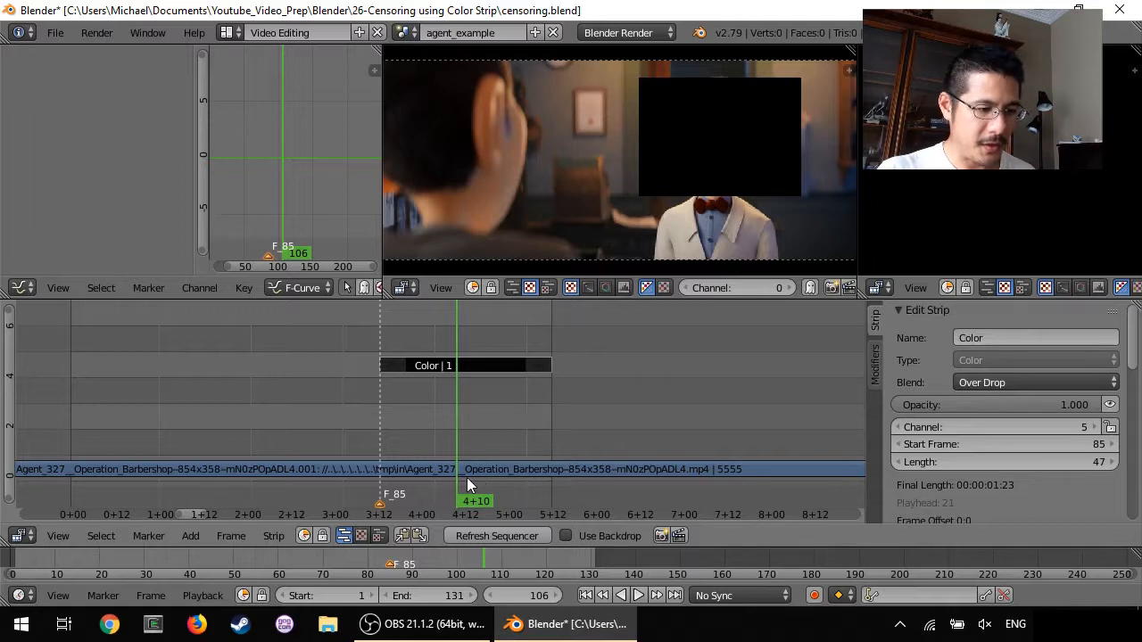
mouse_move(482, 473)
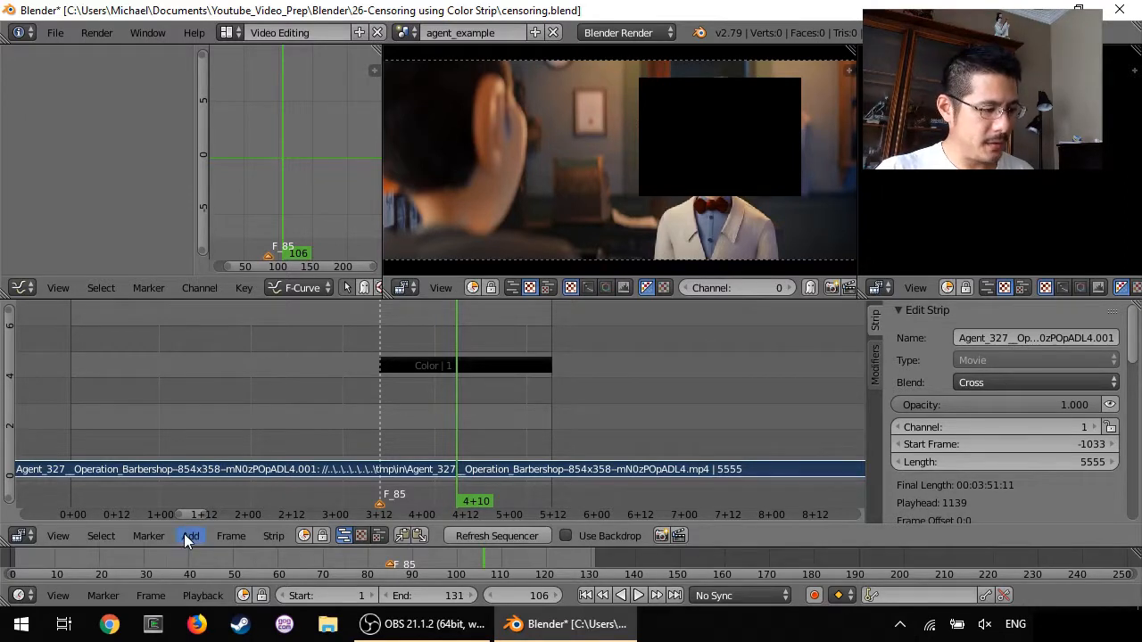
- Add an Adjustment Layer strip on channel 2 running from frame 85 to 131
click(189, 535)
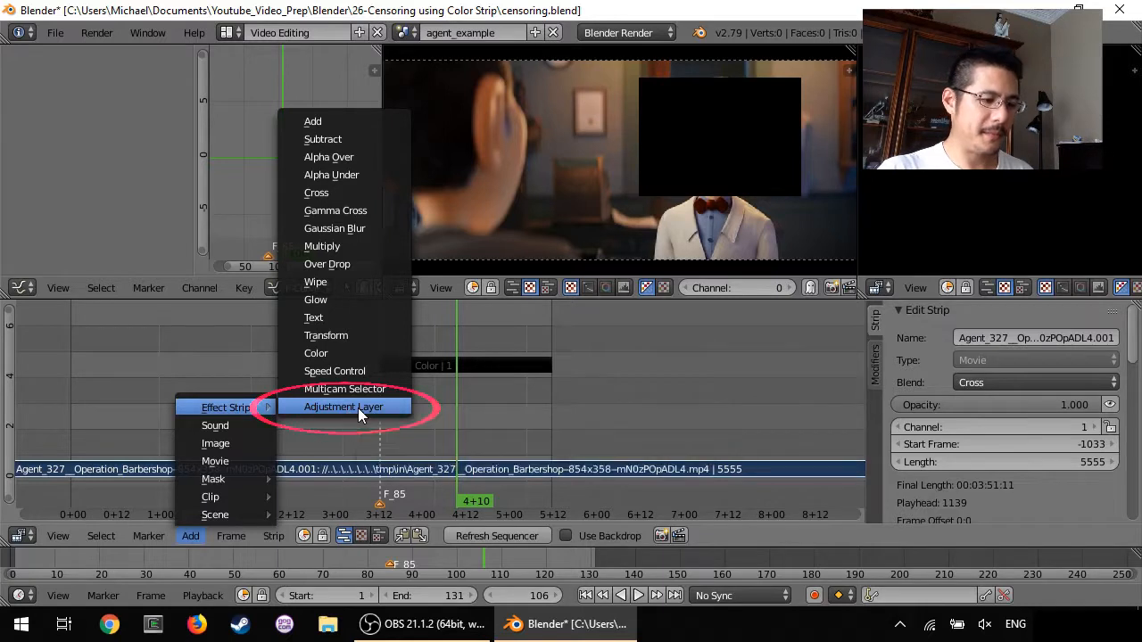
click(342, 407)
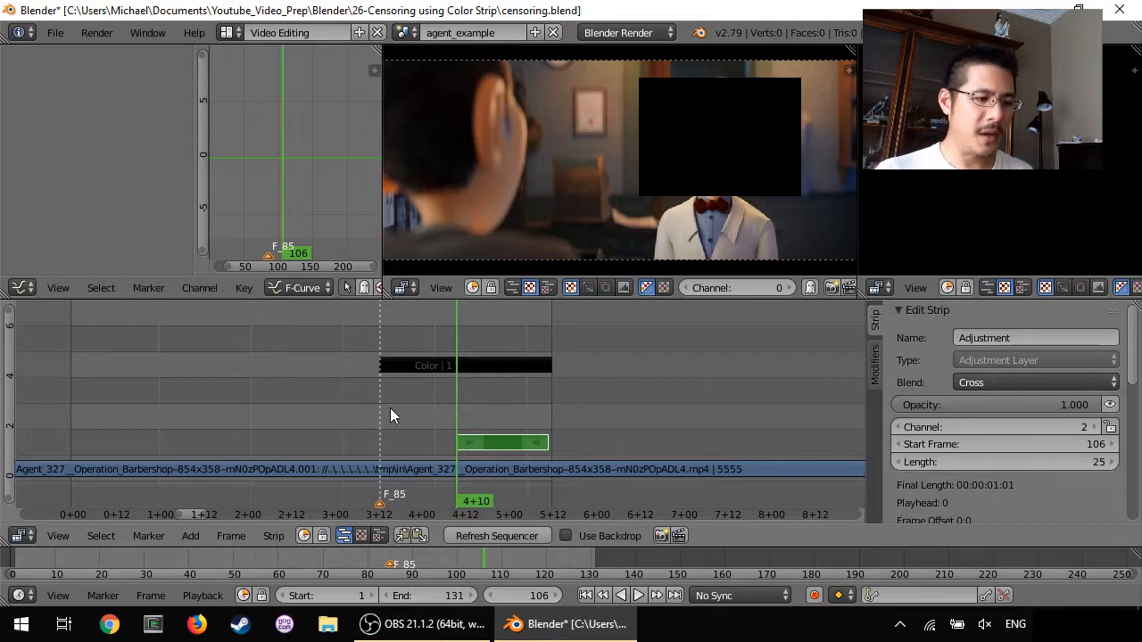
mouse_move(506, 446)
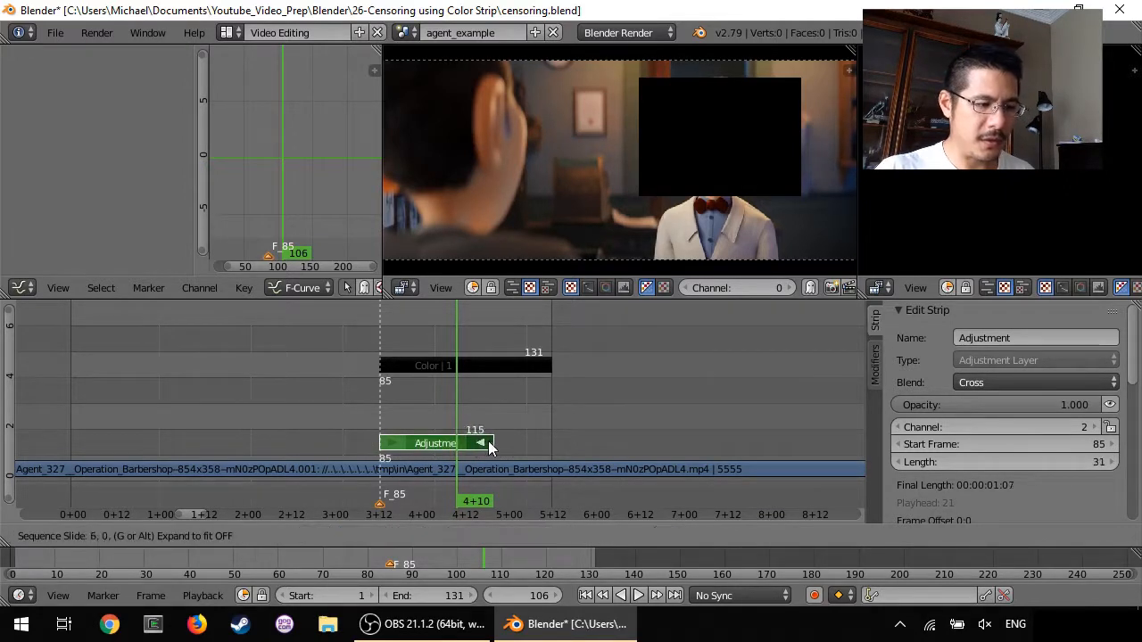
drag(485, 442, 539, 443)
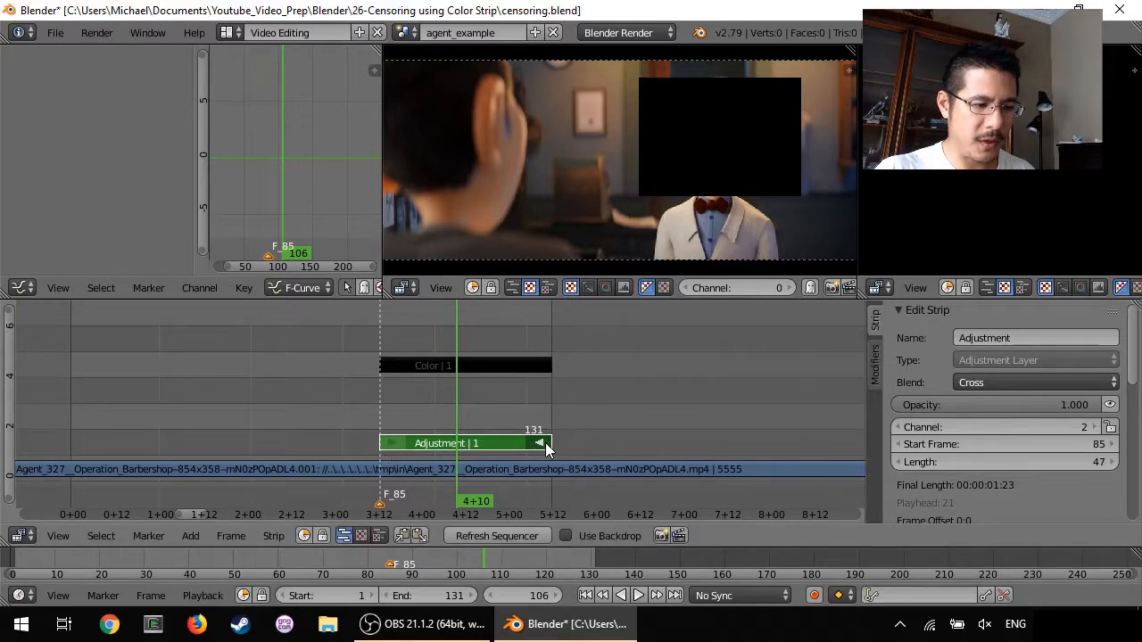
mouse_move(509, 428)
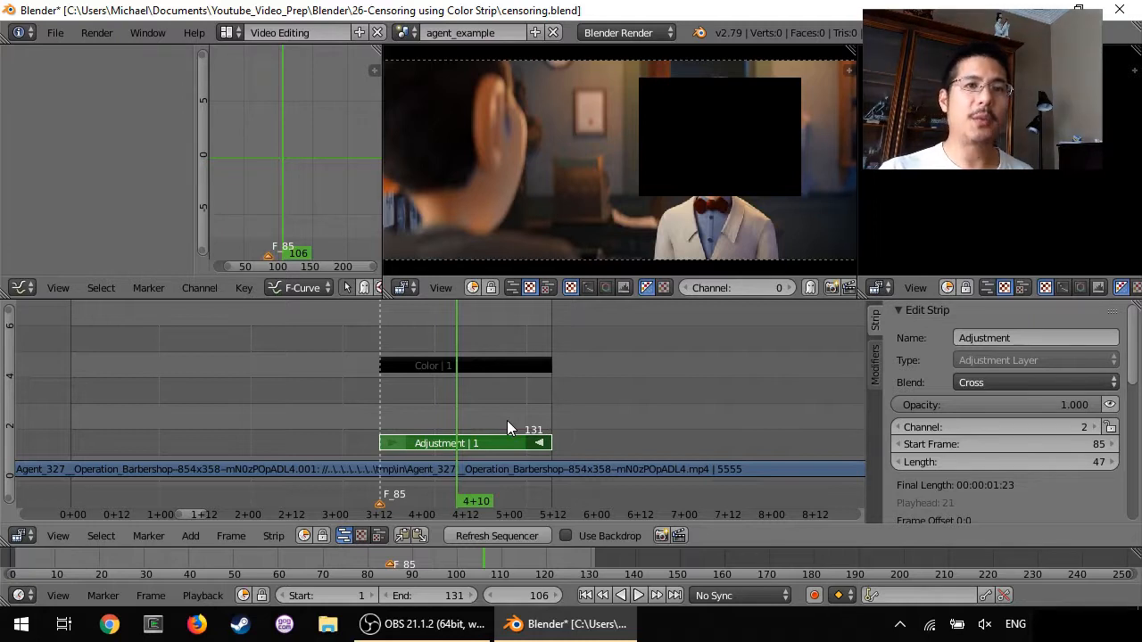
mouse_move(489, 444)
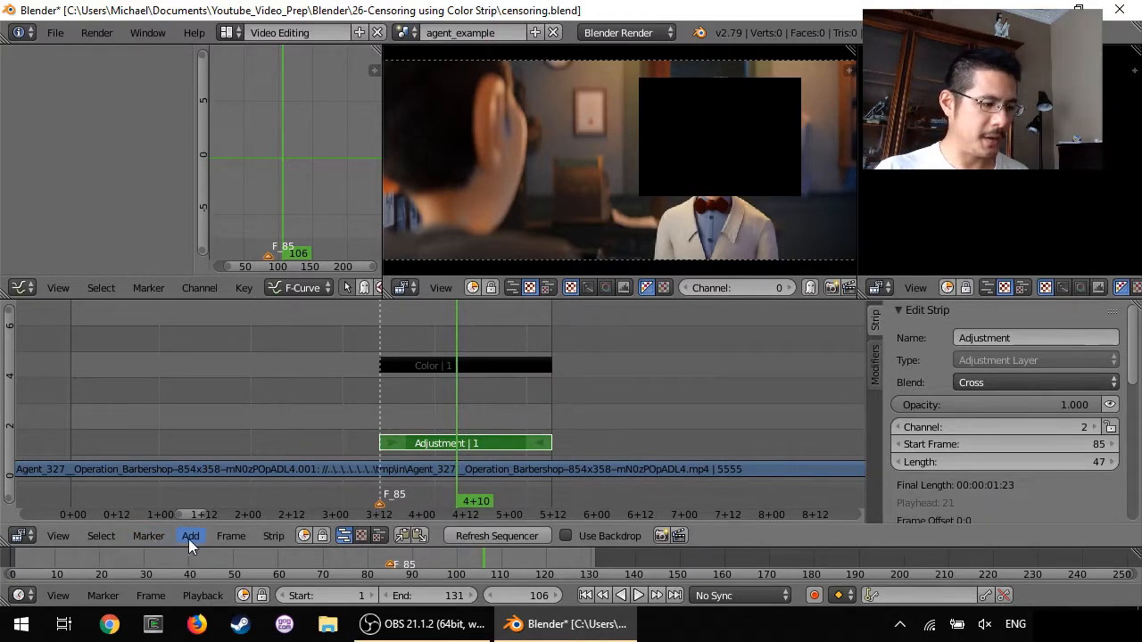
- Add a Gaussian Blur strip above the adjustment layer with size 20 on both axes
click(189, 535)
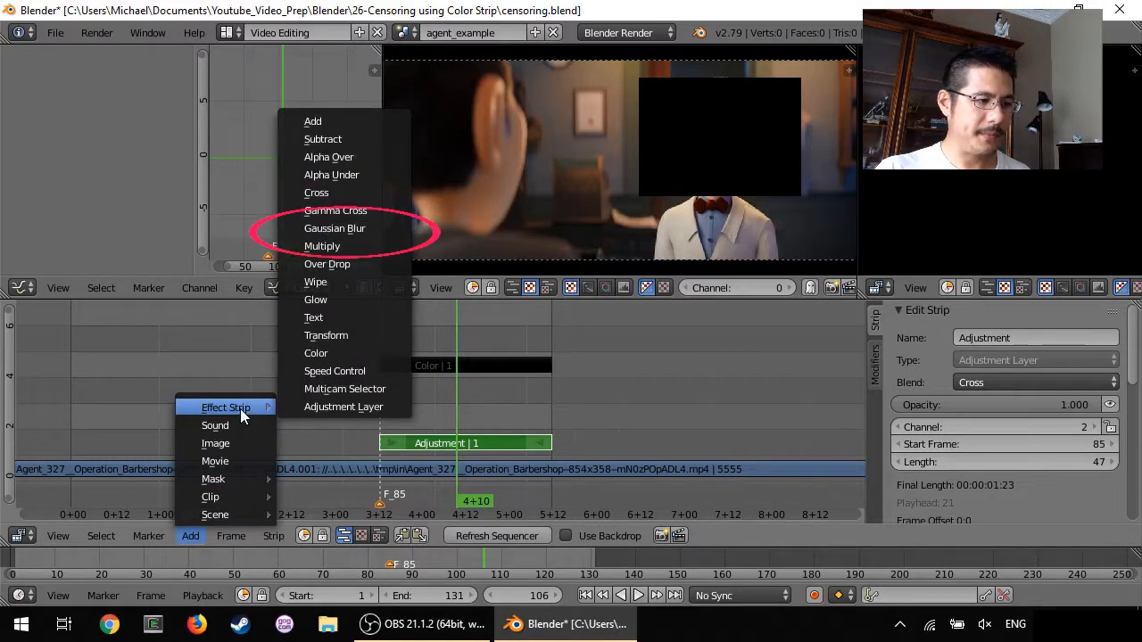
mouse_move(336, 228)
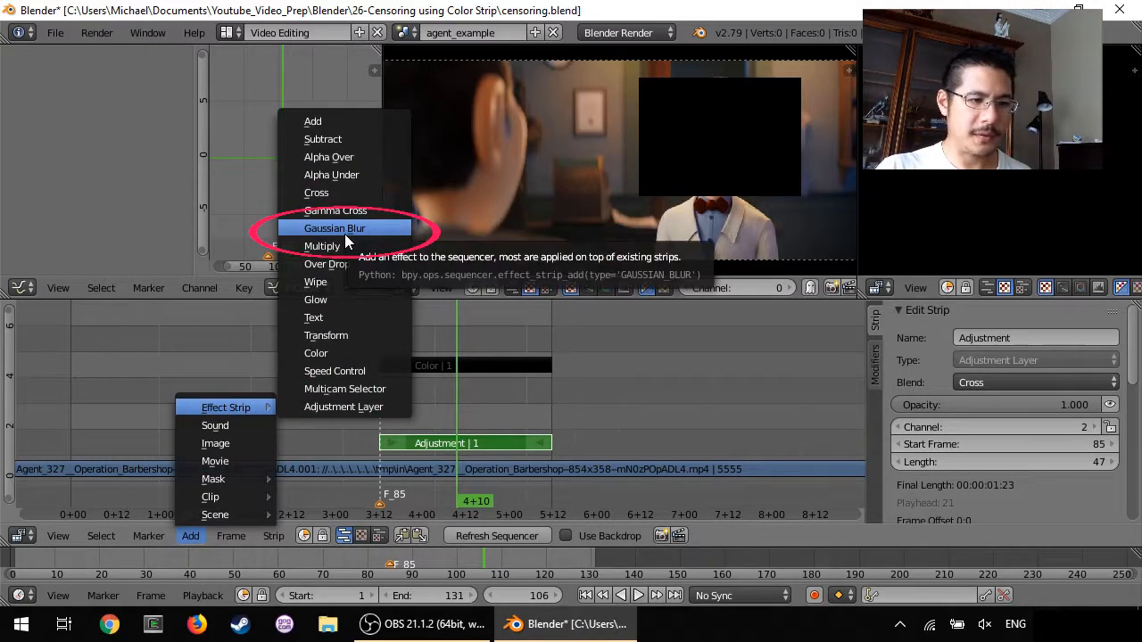
click(335, 228)
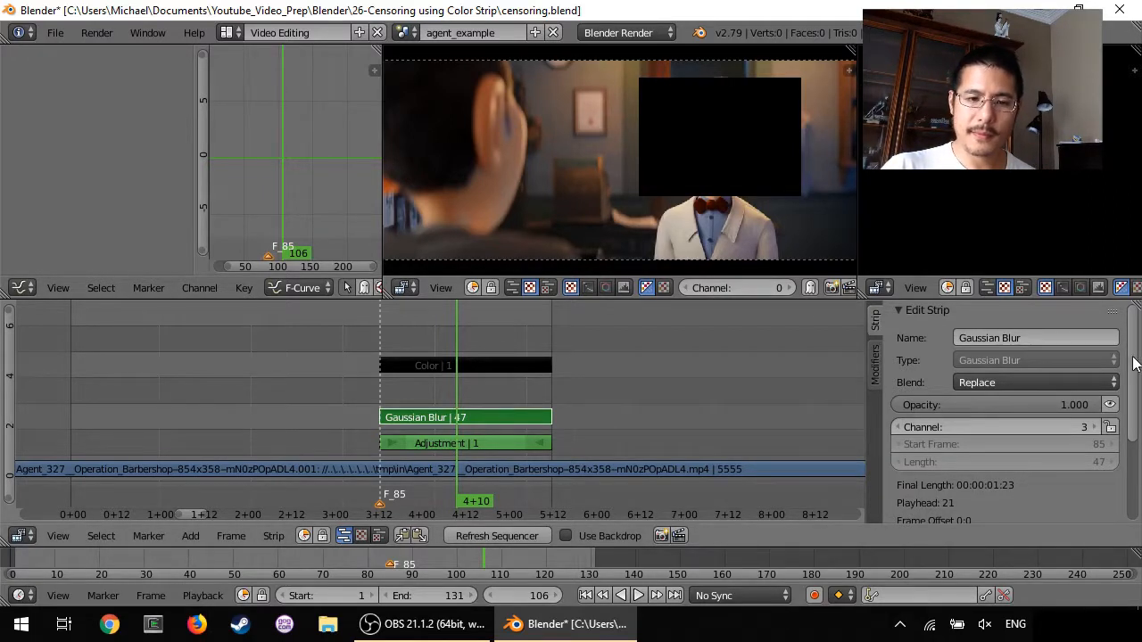
scroll(down, 3)
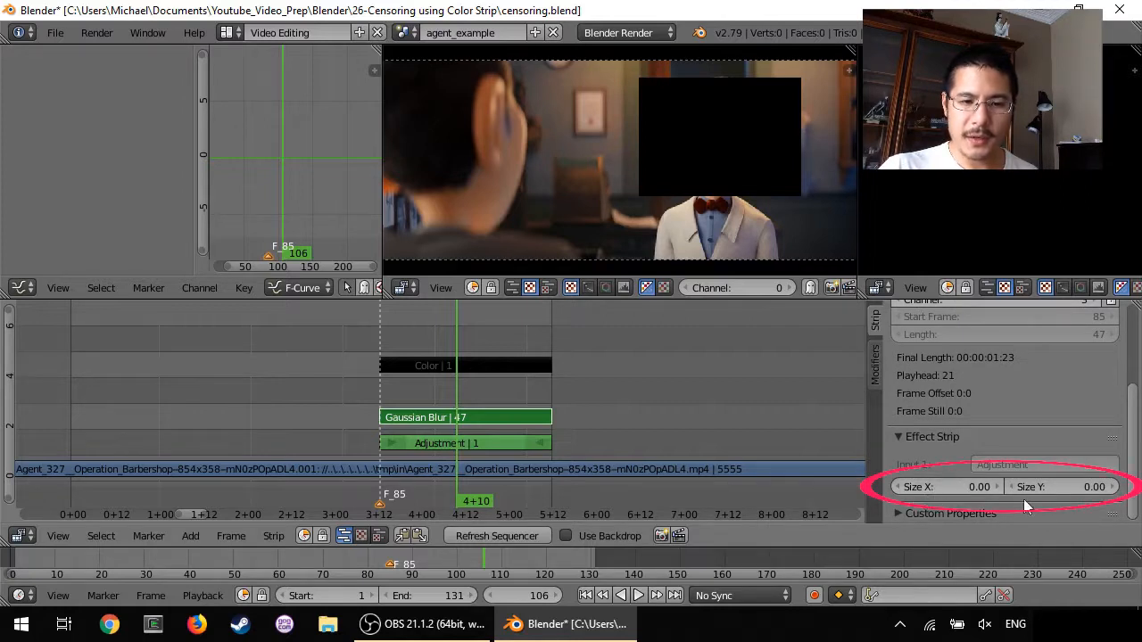
mouse_move(954, 486)
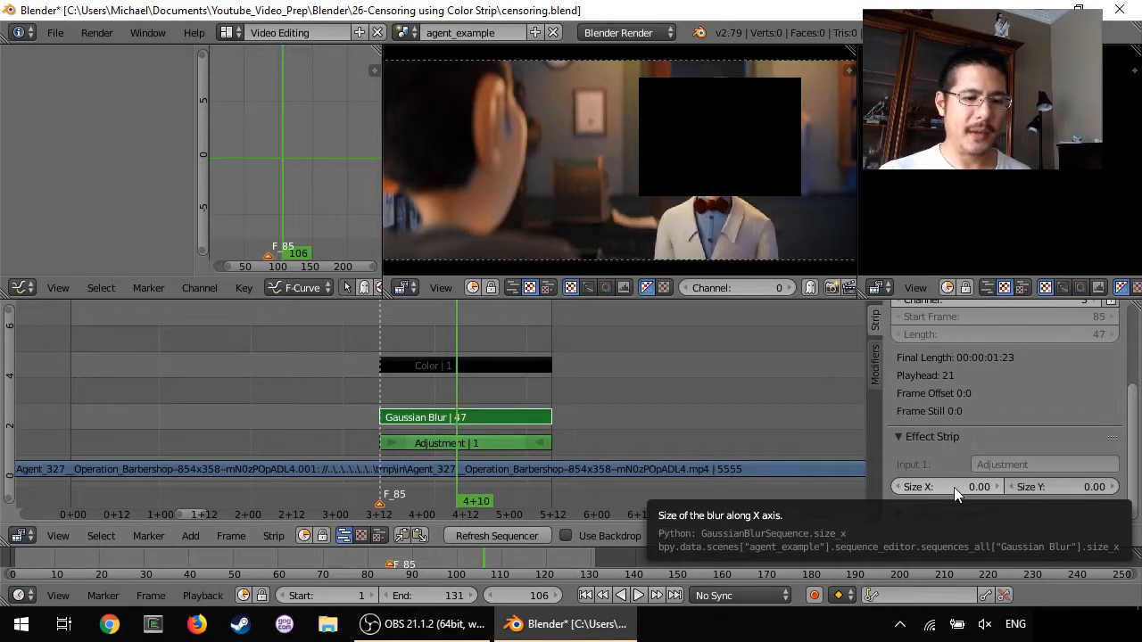
click(945, 485)
text(20)
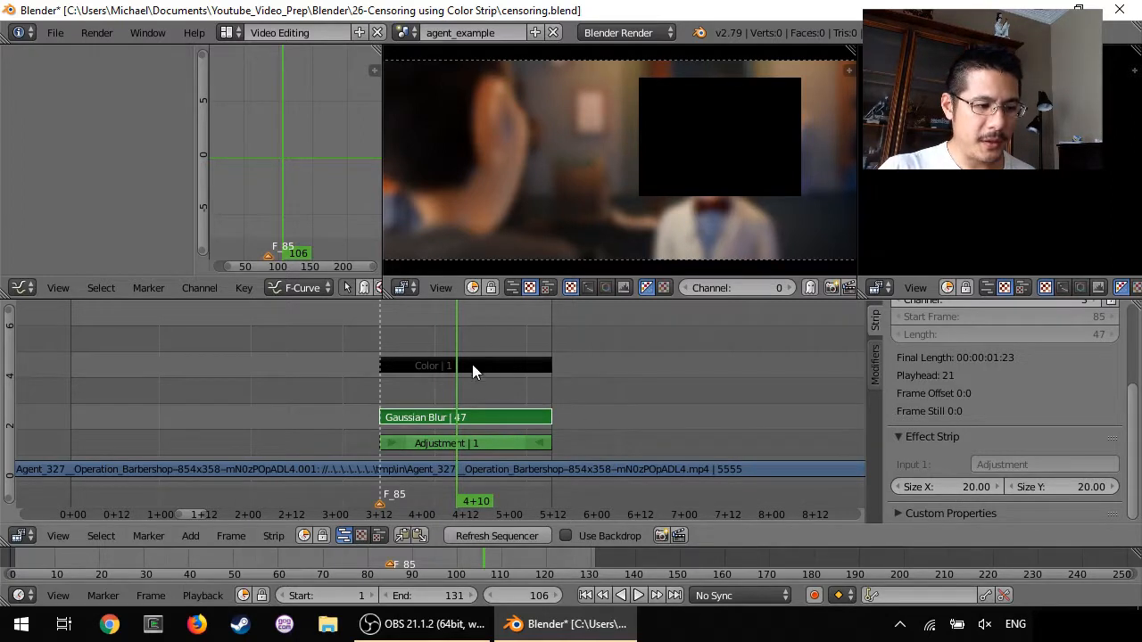
- Change the Color strip's colour to white (RGB 1,1,1), then reselect the Gaussian Blur strip
click(431, 364)
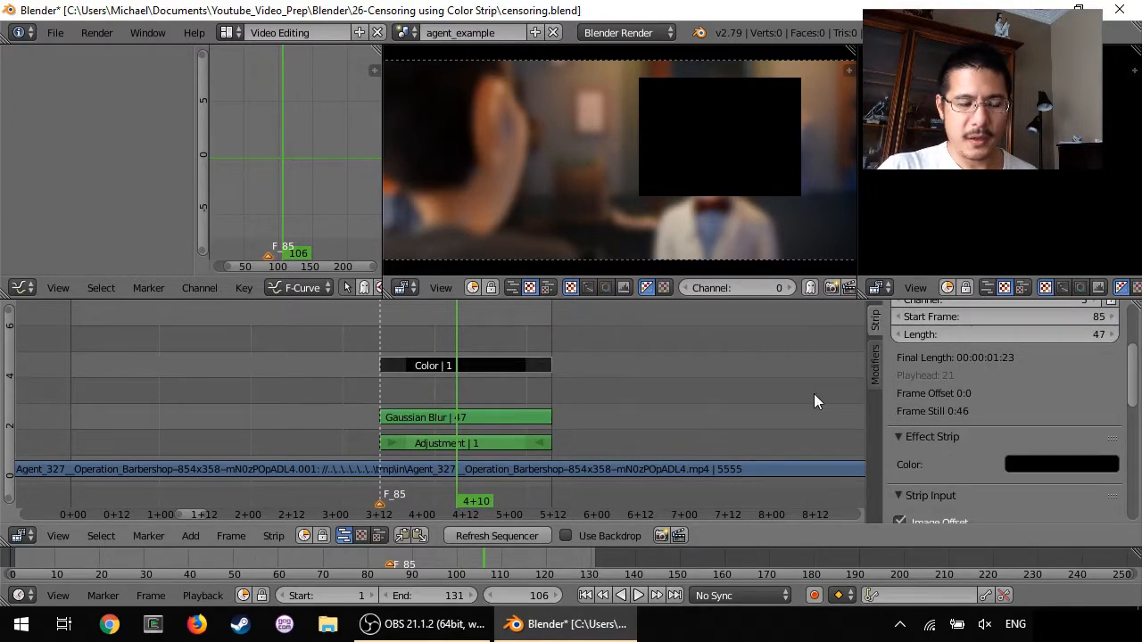
click(1062, 464)
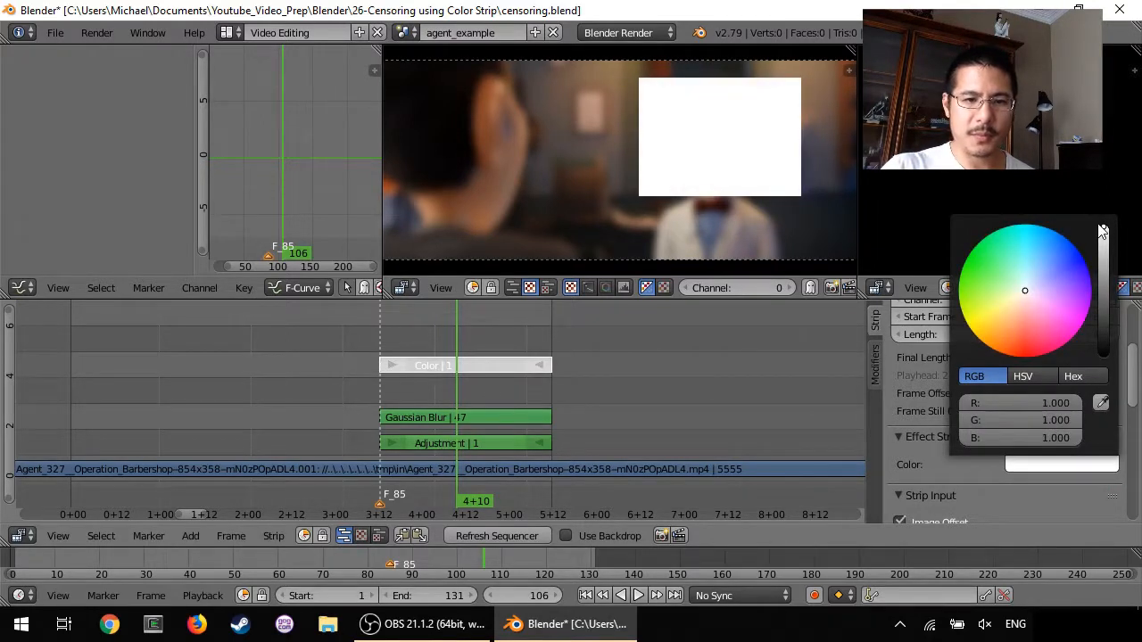
mouse_move(928, 460)
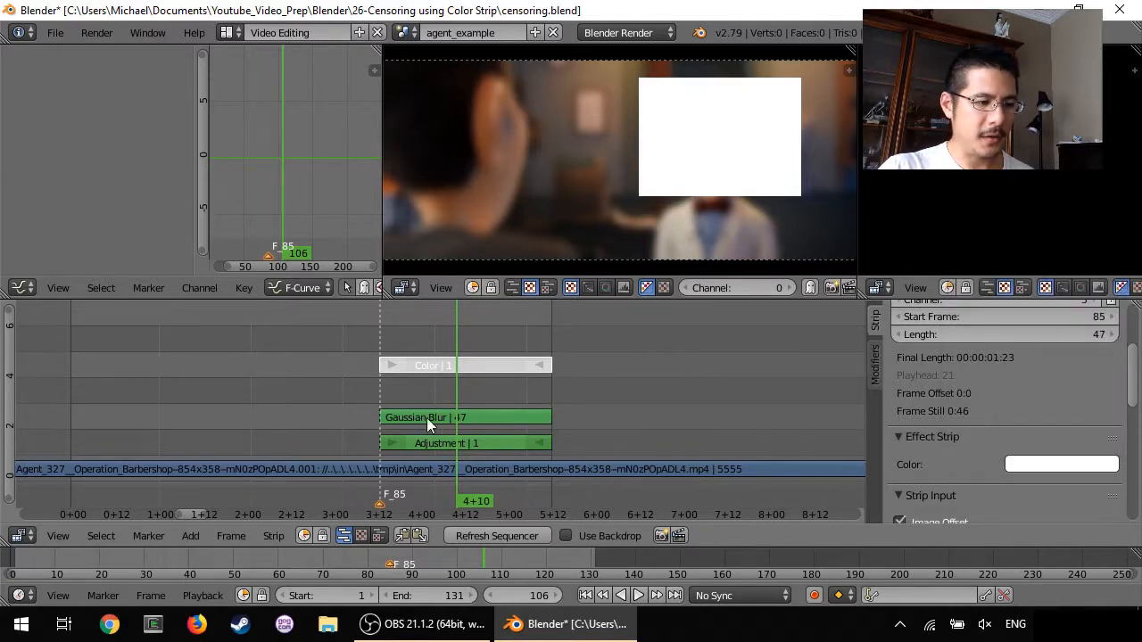
click(446, 417)
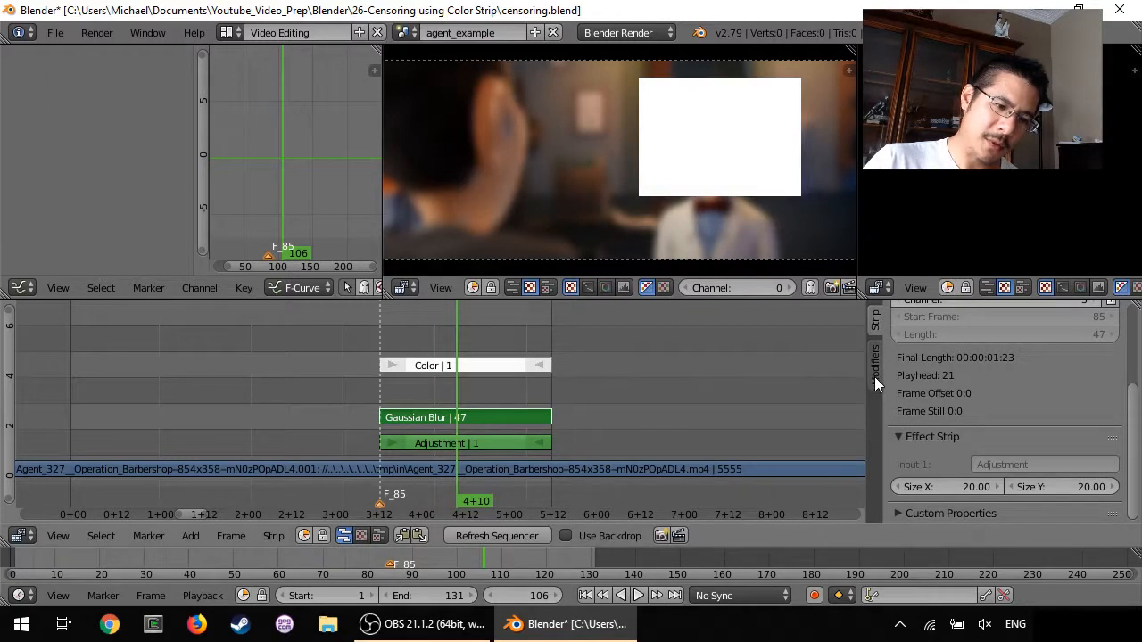
- Give the Gaussian Blur strip a Mask modifier using the Color strip as its mask
click(874, 360)
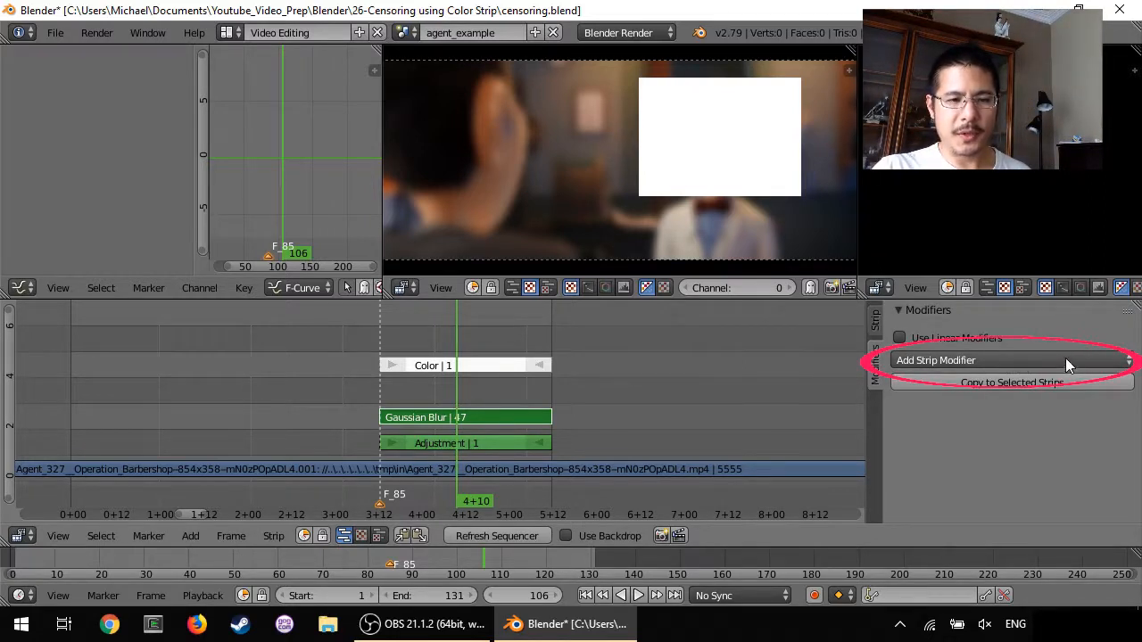
mouse_move(1008, 361)
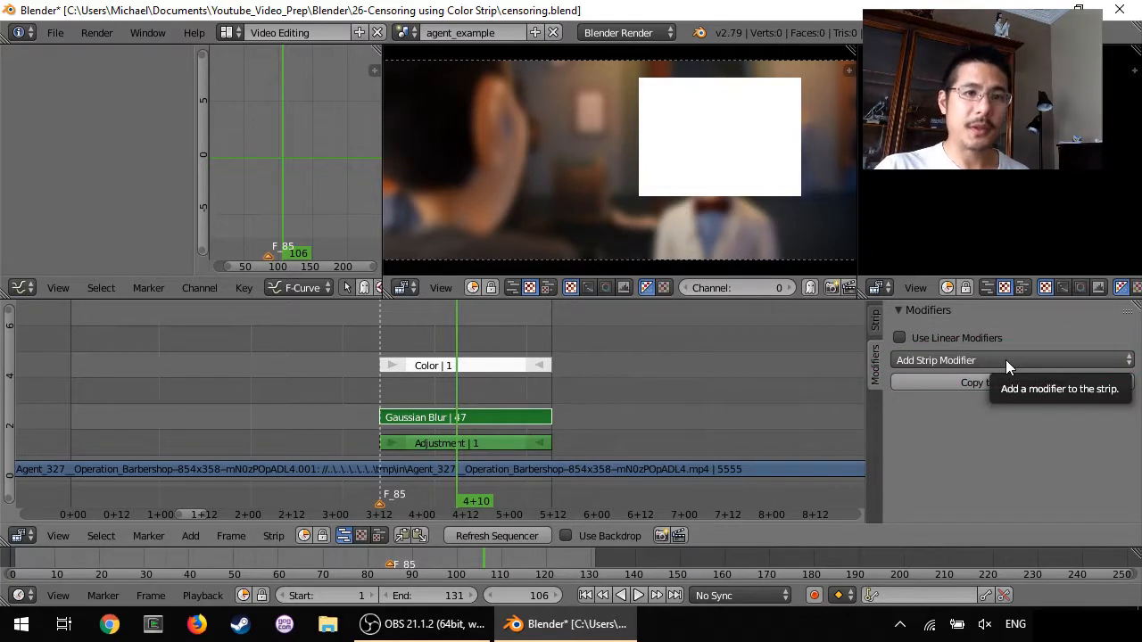
click(1010, 361)
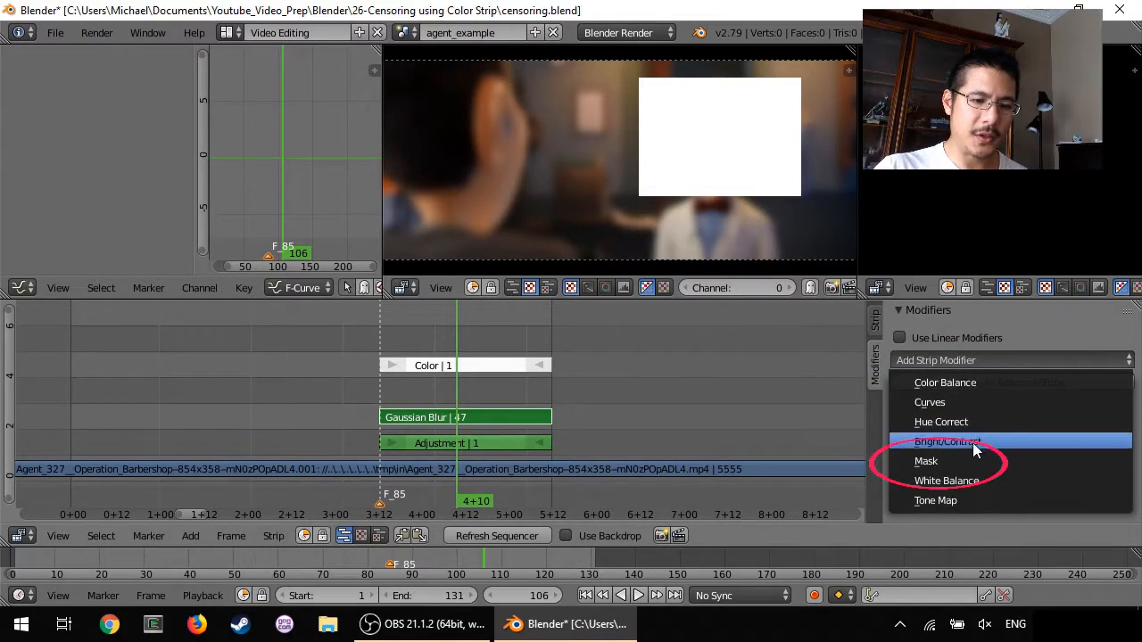
click(926, 460)
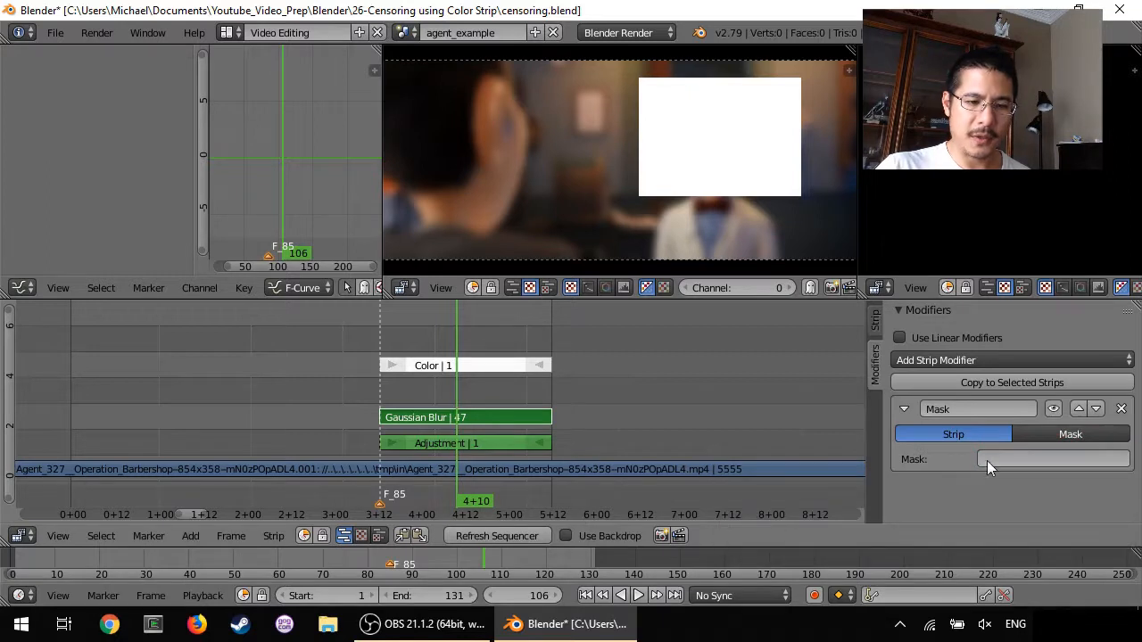
click(1052, 458)
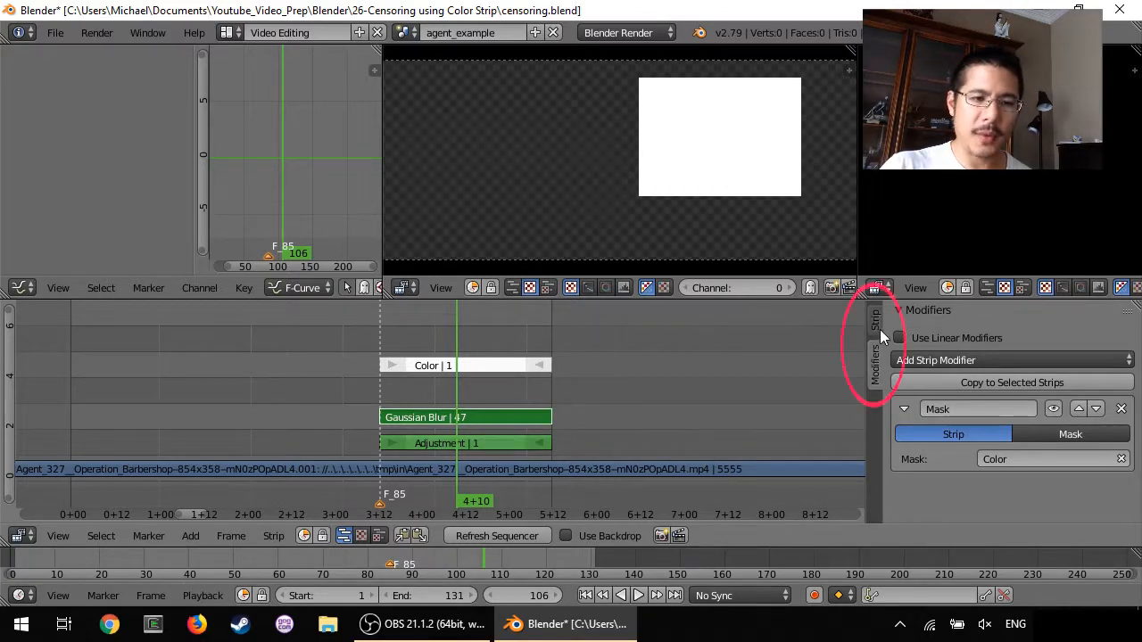
- Set the Gaussian Blur strip's Blend to Over Drop so the clip shows behind the white box
click(874, 325)
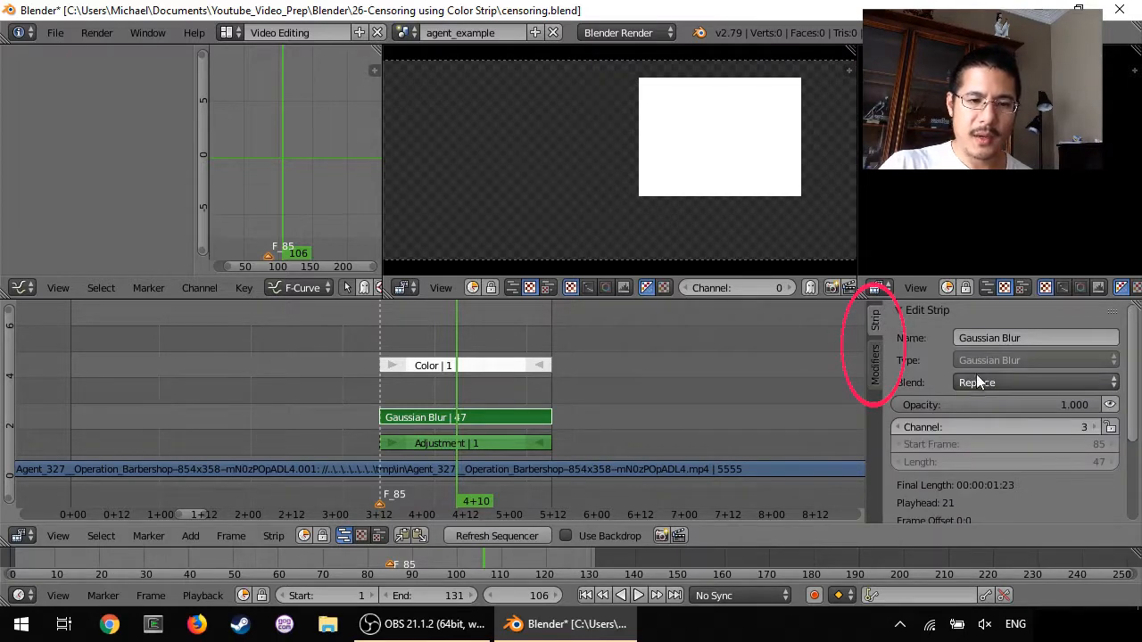
click(1031, 382)
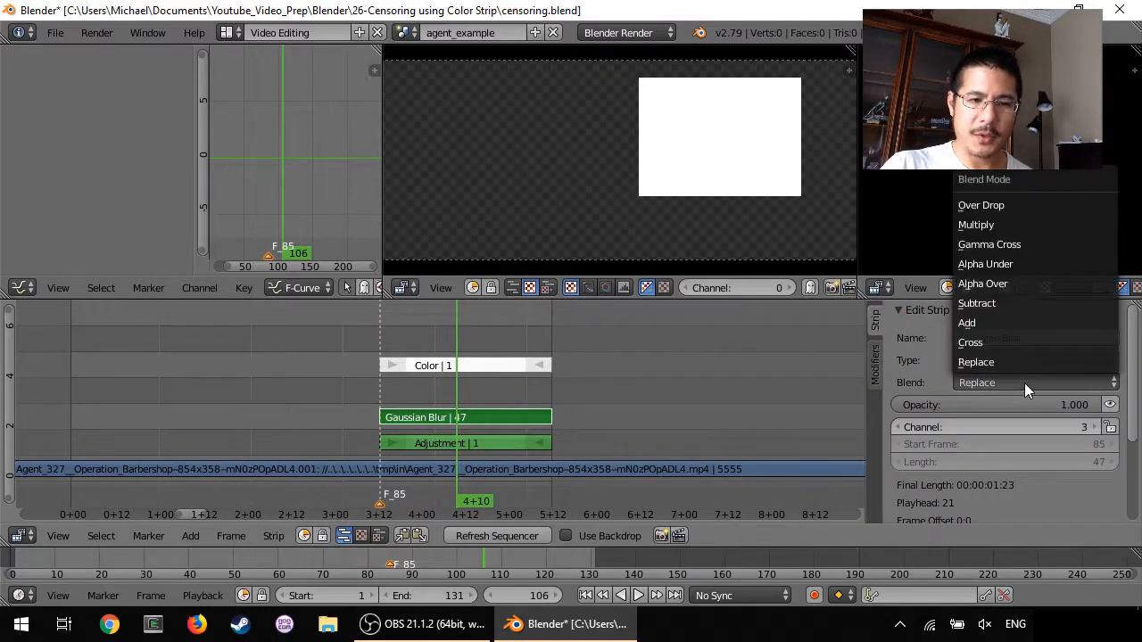
click(981, 205)
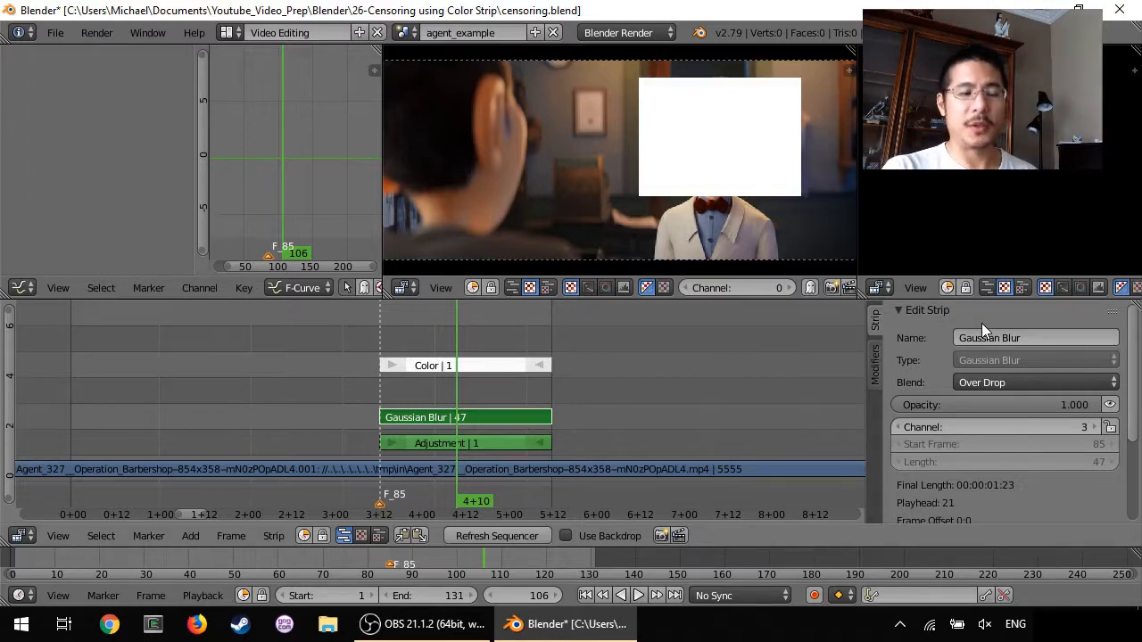
mouse_move(675, 369)
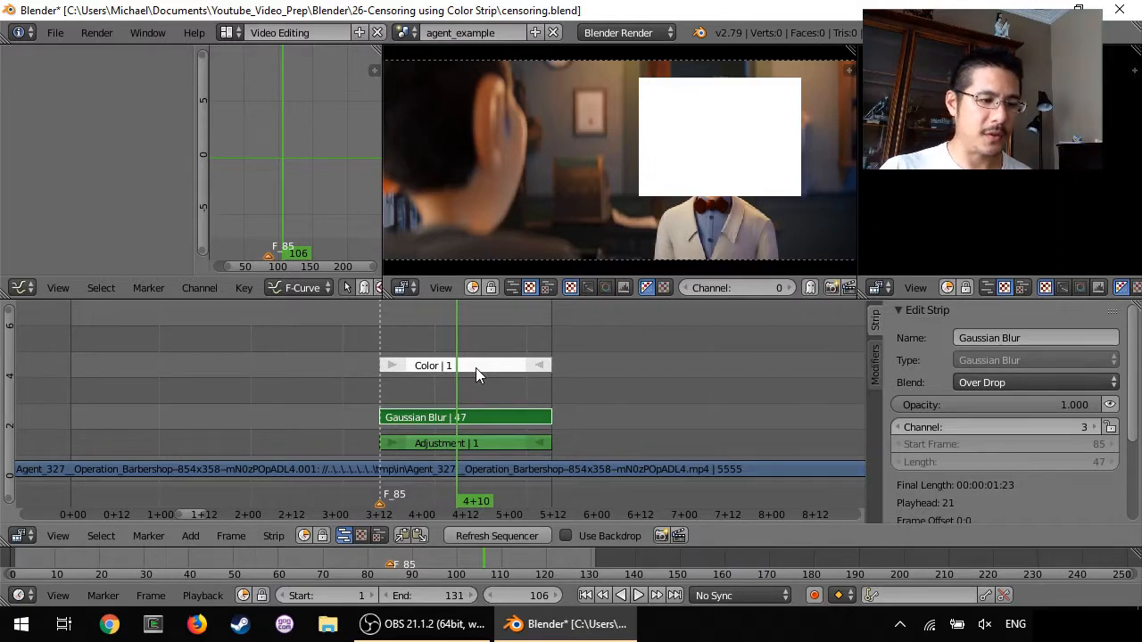
- Mute the white Color strip so the face area shows blurred video, then reselect the blur strip
click(431, 364)
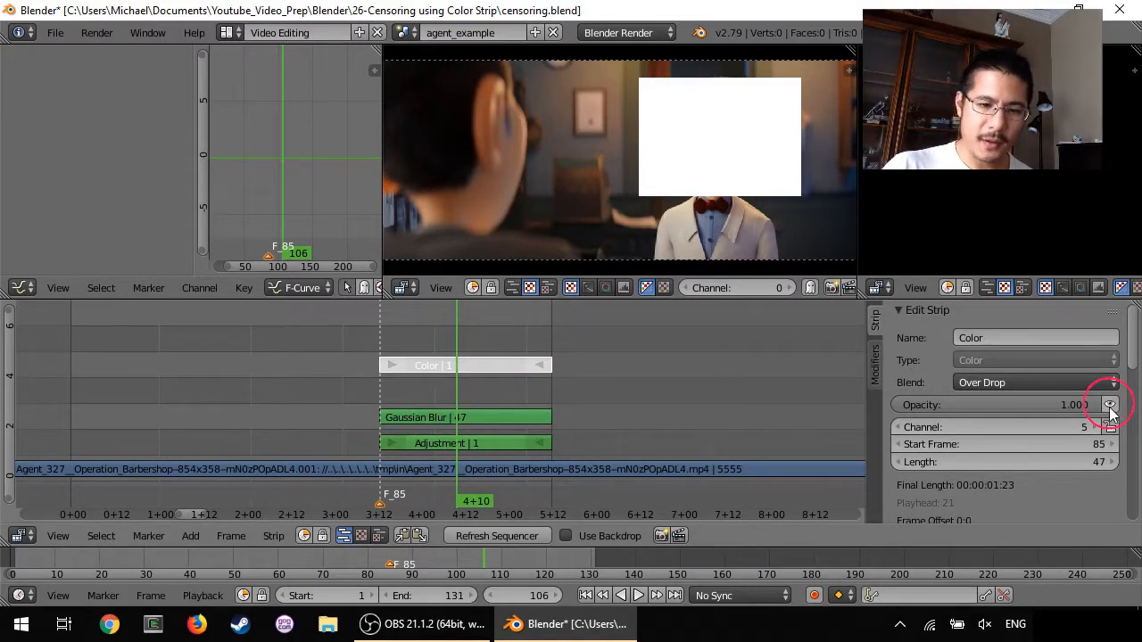
mouse_move(1110, 403)
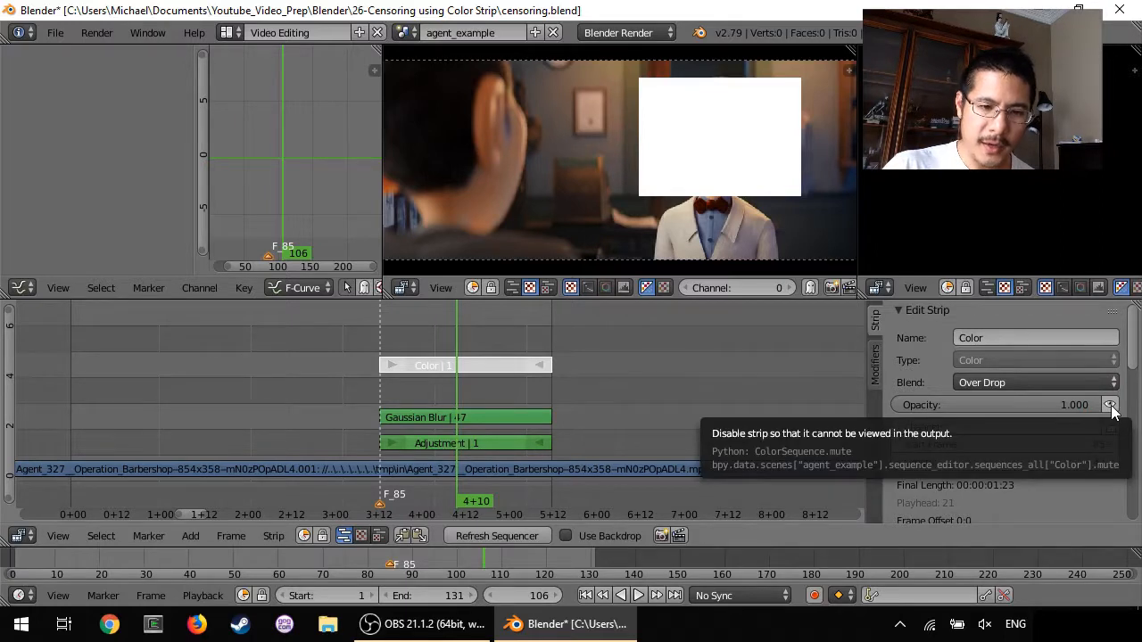
click(1110, 403)
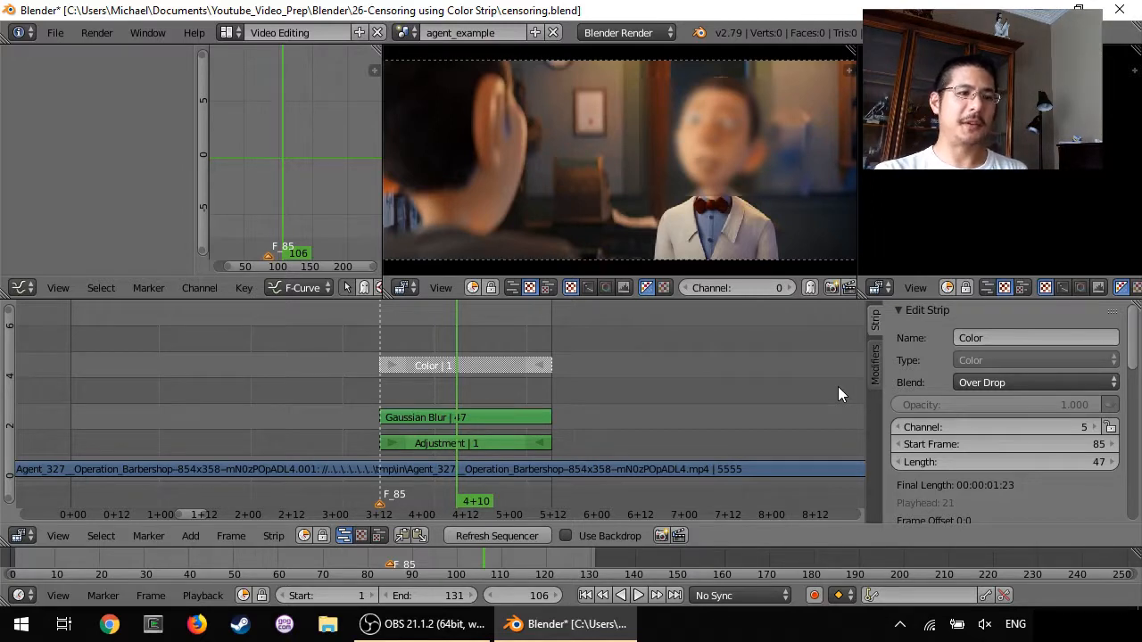
mouse_move(597, 421)
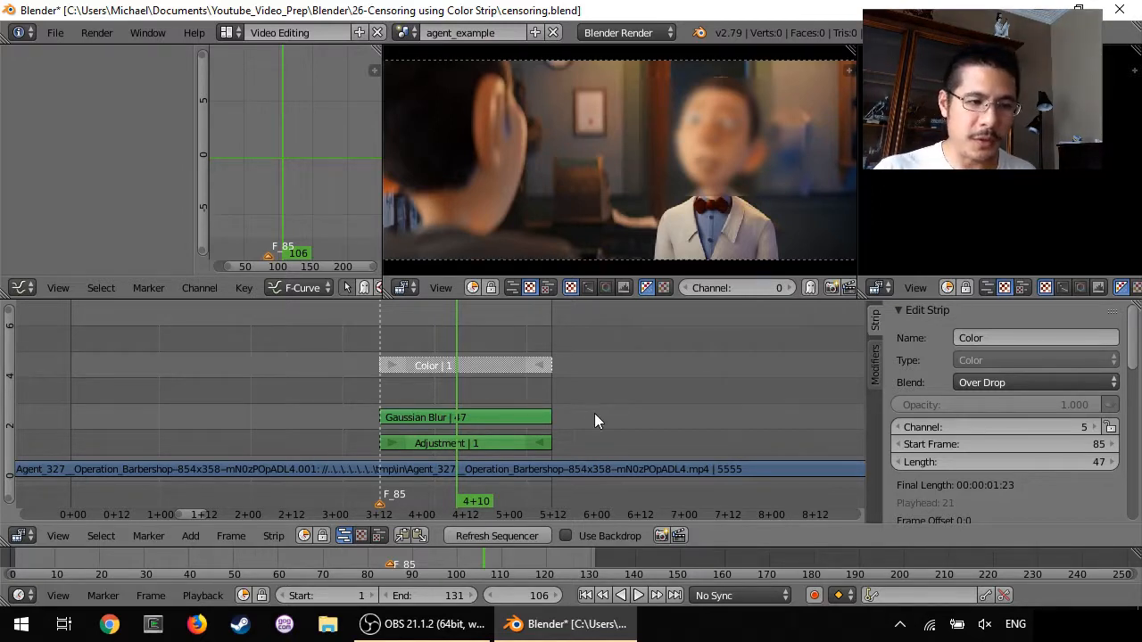
click(464, 417)
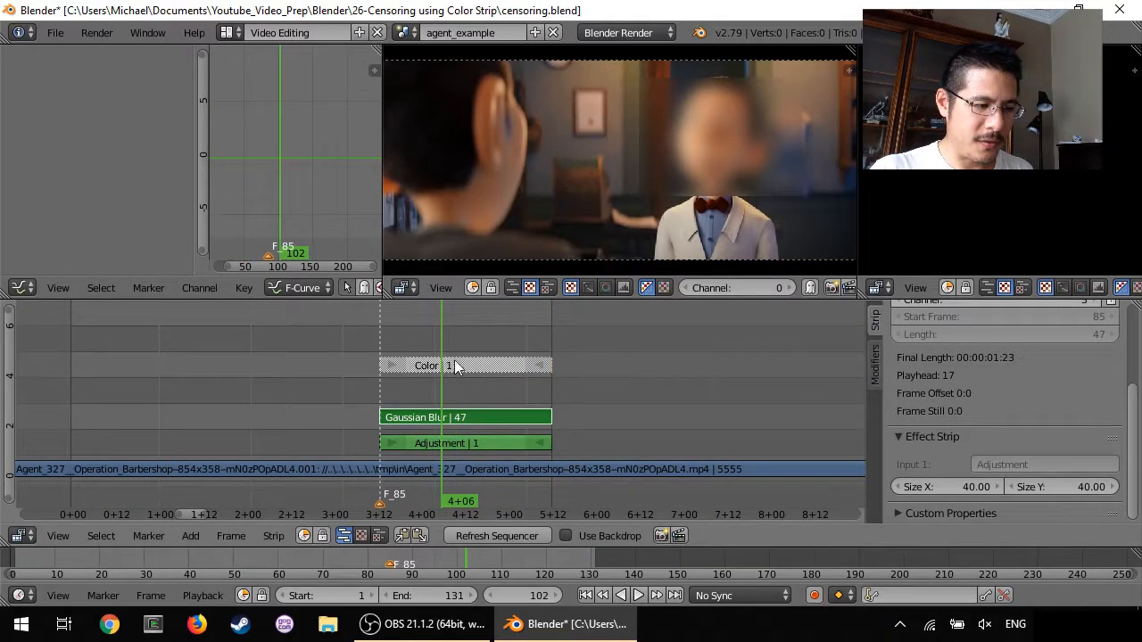
- Unmute the Color strip and add a muted Gaussian Blur effect of size 50 above it
click(426, 366)
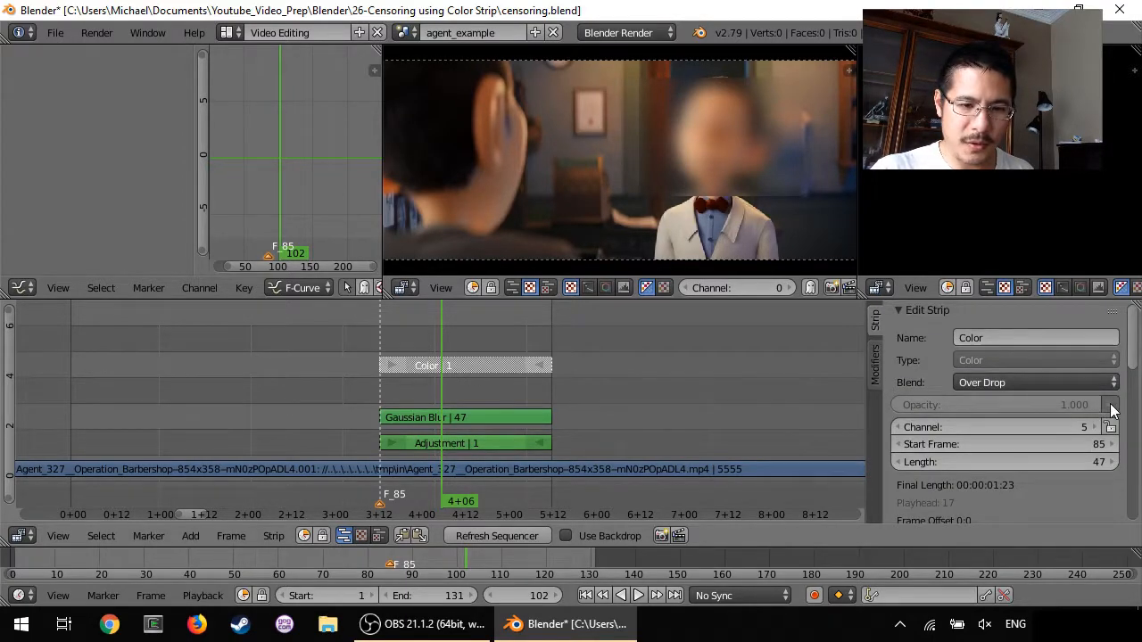
click(189, 535)
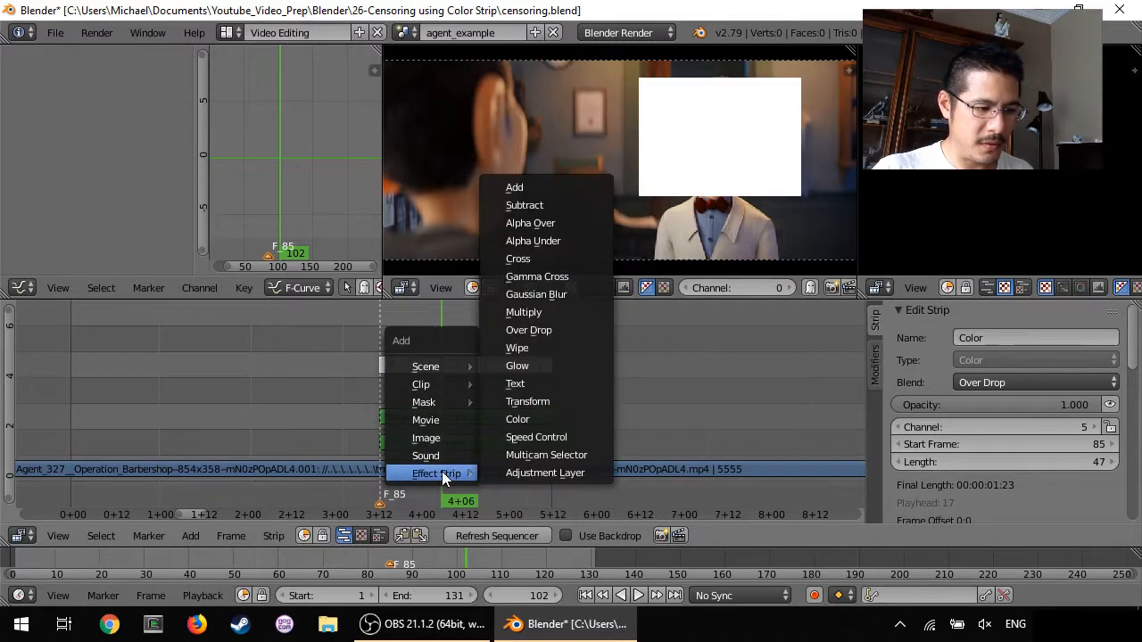
click(535, 293)
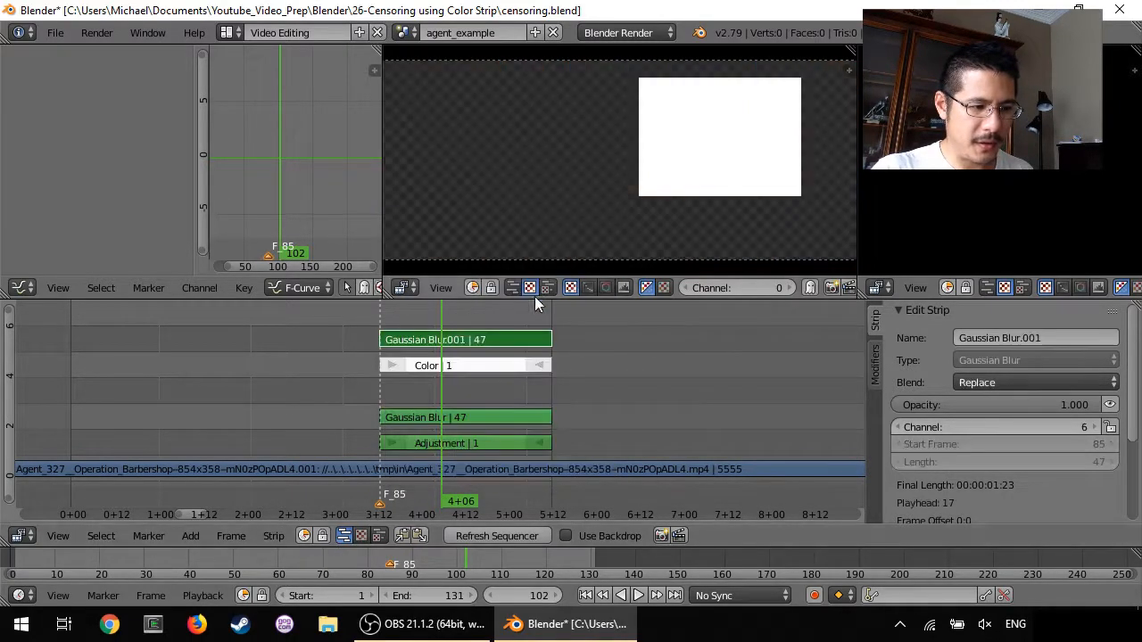
scroll(down, 3)
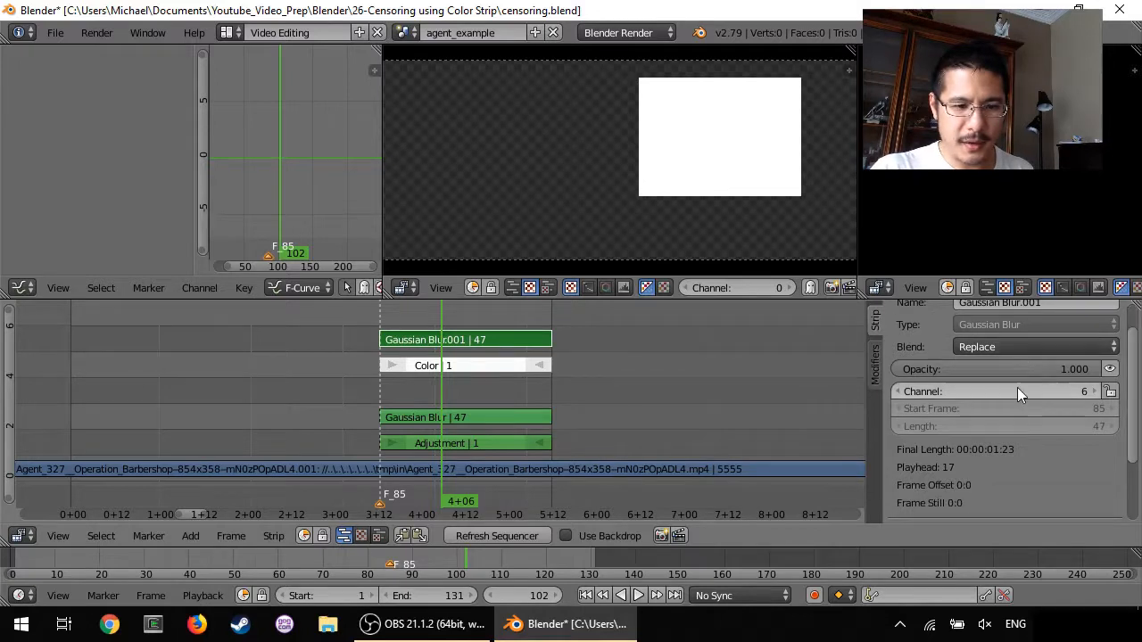
scroll(down, 3)
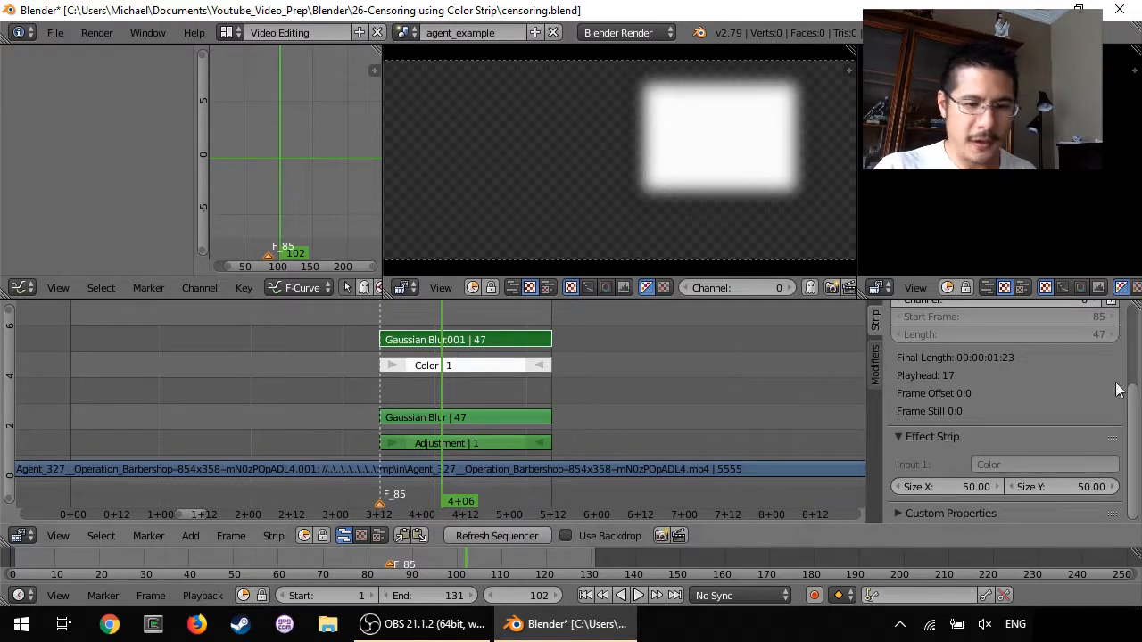
click(464, 339)
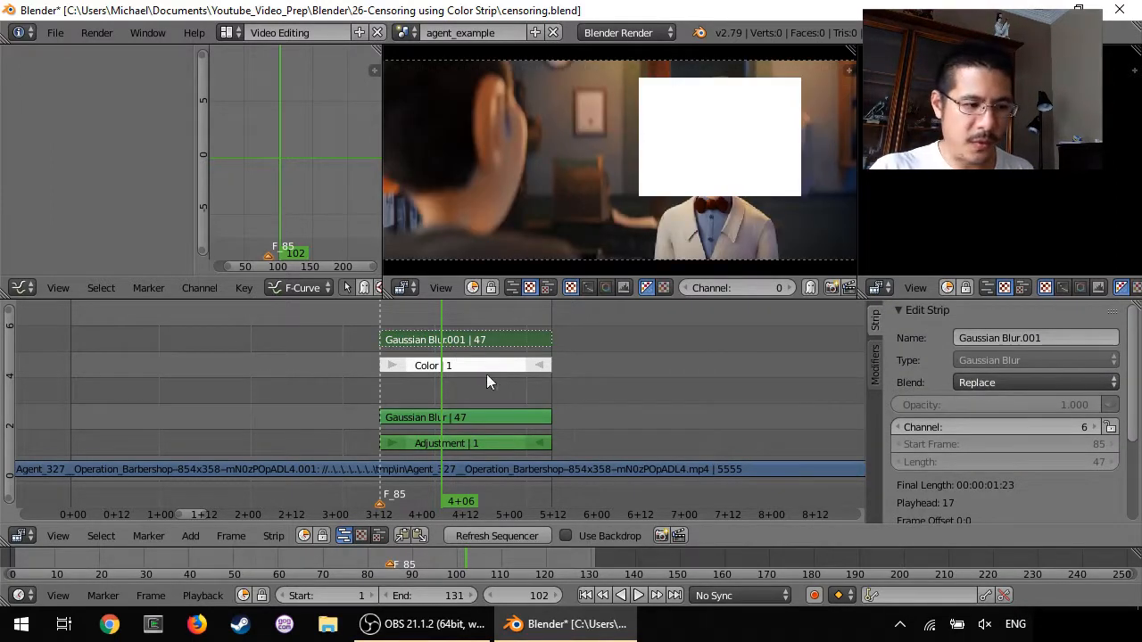
- Rename the softened Gaussian Blur.001 strip to 'blurring the blur'
click(464, 364)
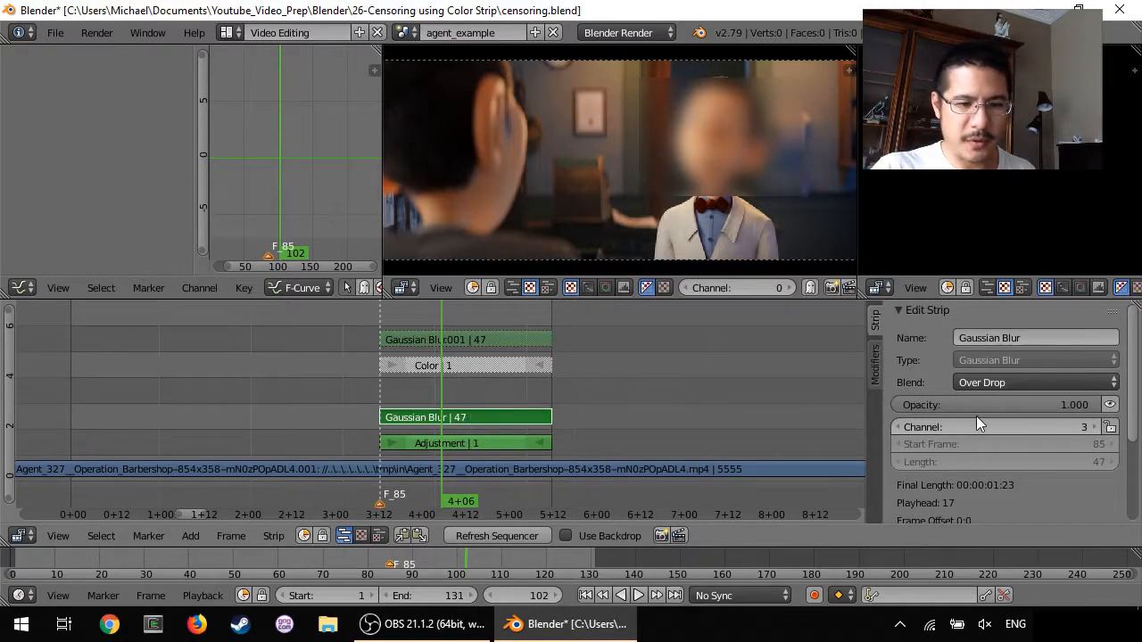
click(874, 364)
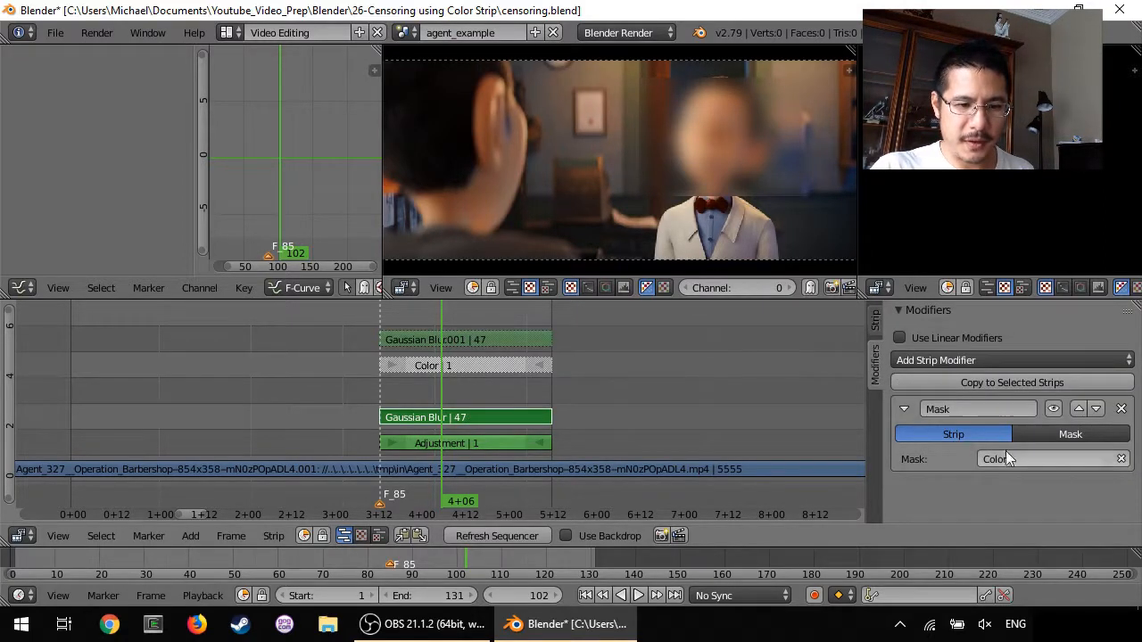
click(1013, 458)
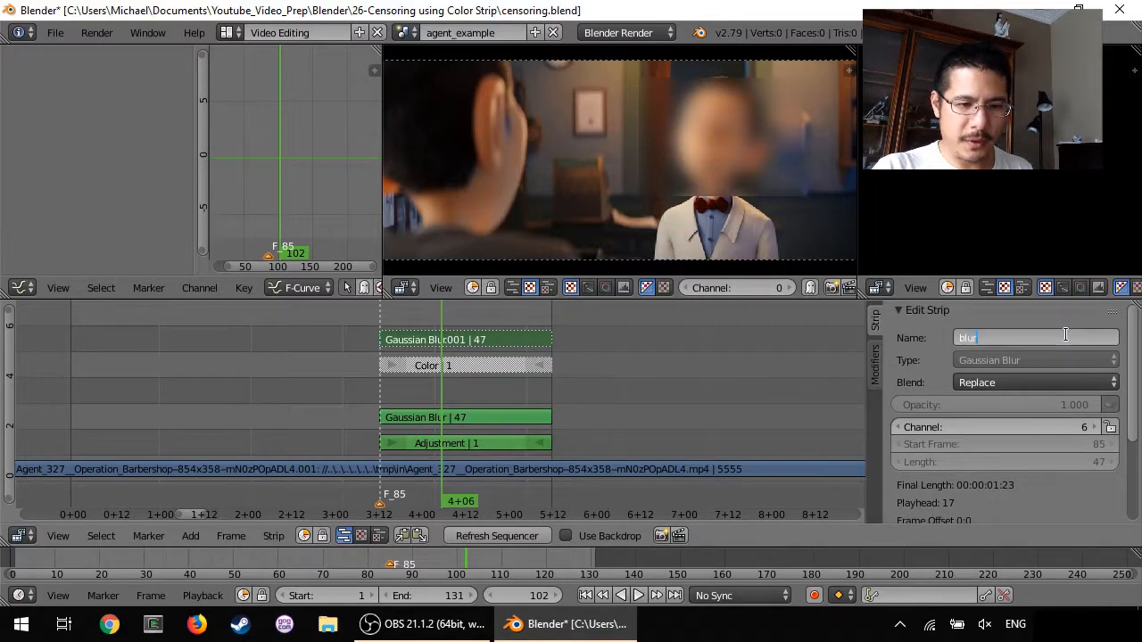
text(blurring the blur)
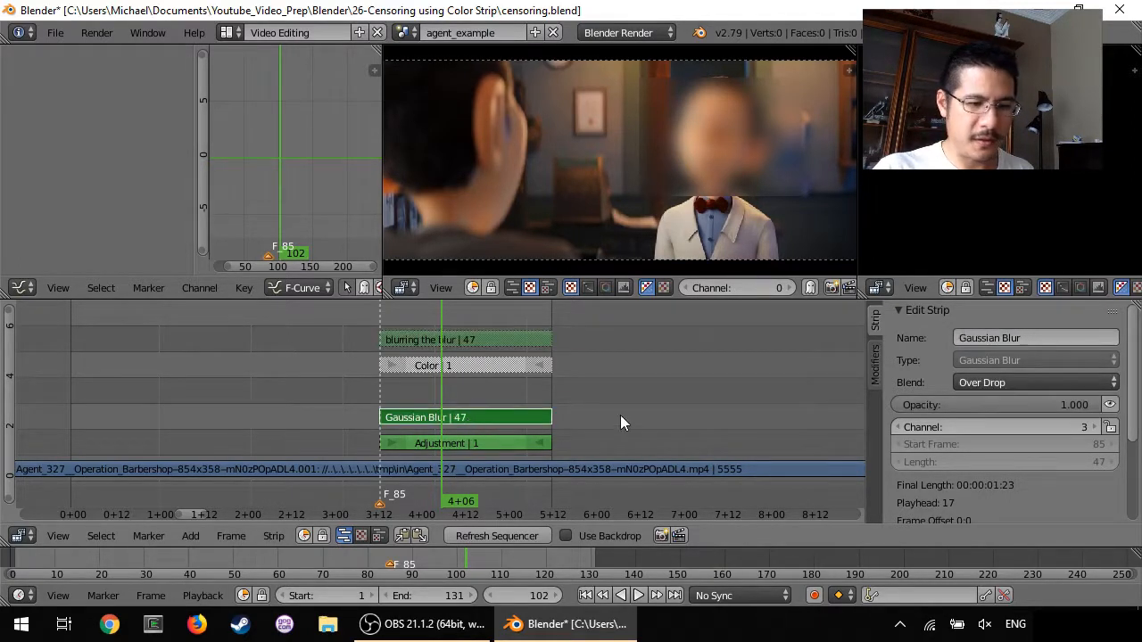
- Set the main Gaussian Blur strip's Mask modifier to use 'blurring the blur'
click(874, 360)
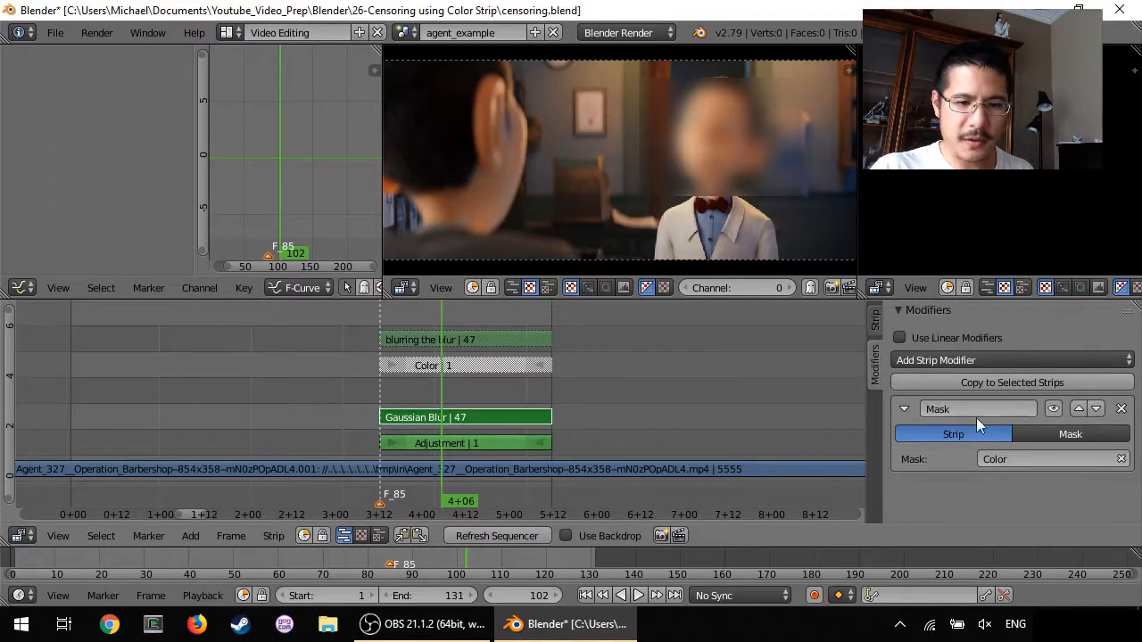
click(1052, 458)
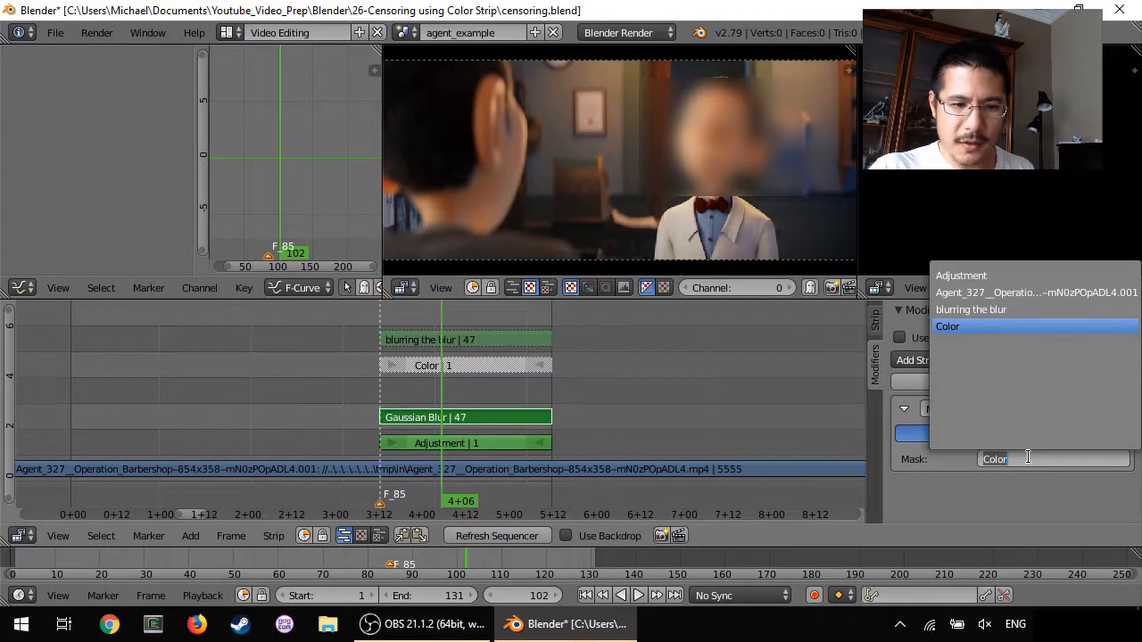
click(970, 311)
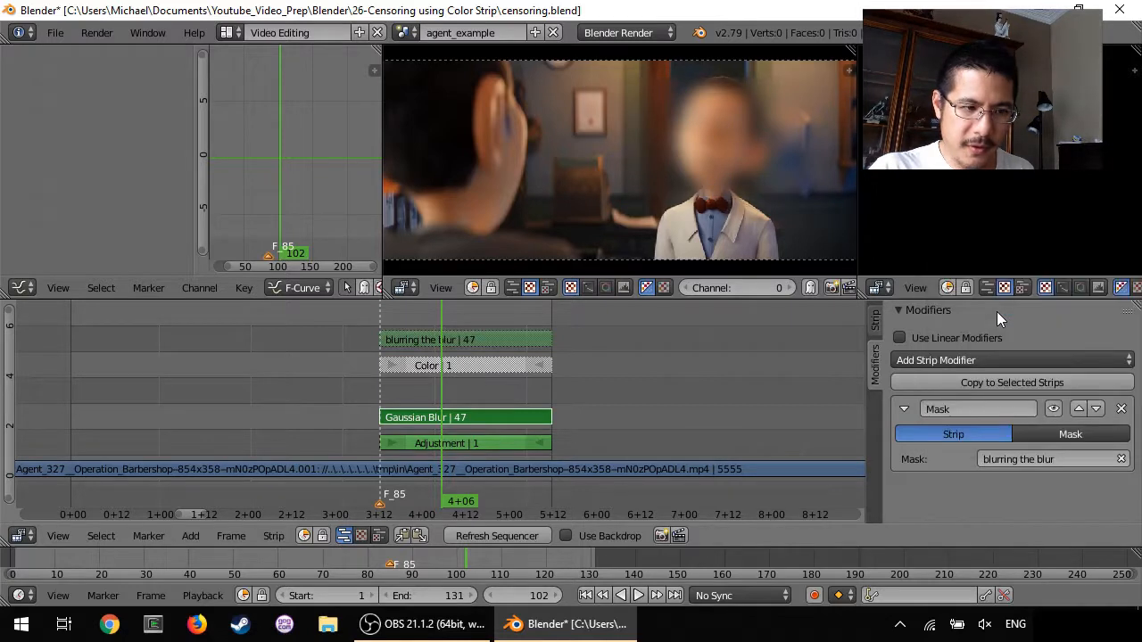
mouse_move(797, 192)
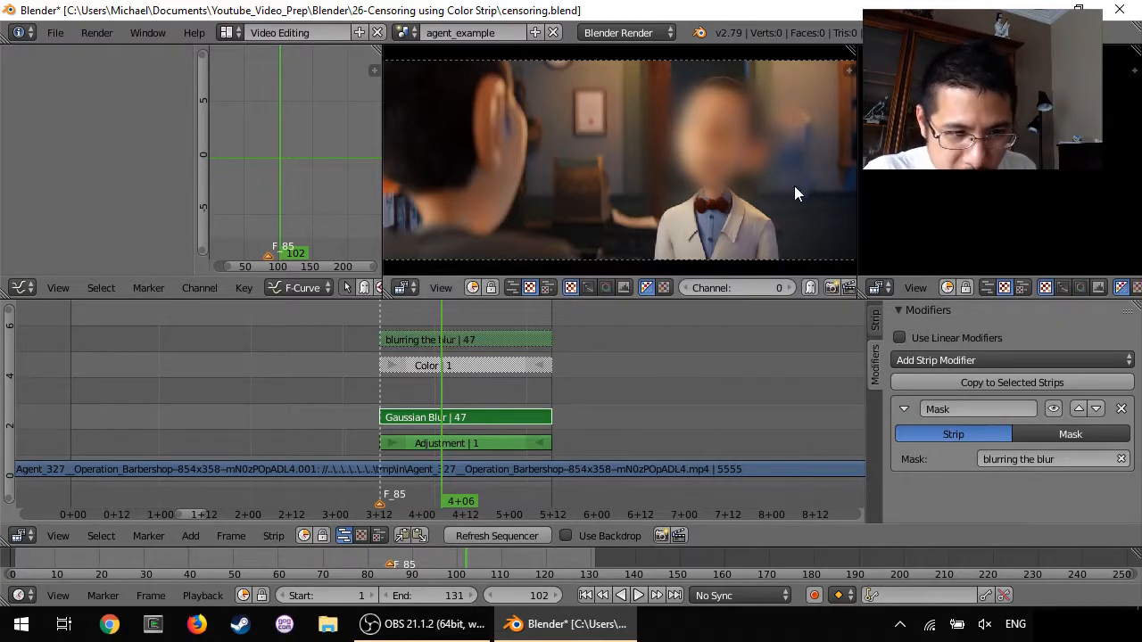